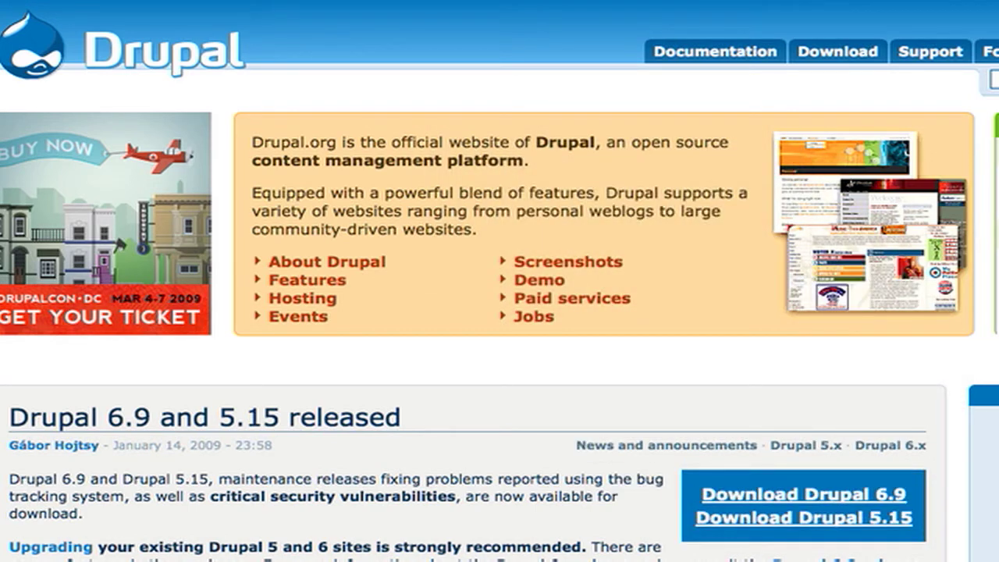
mouse_move(761, 259)
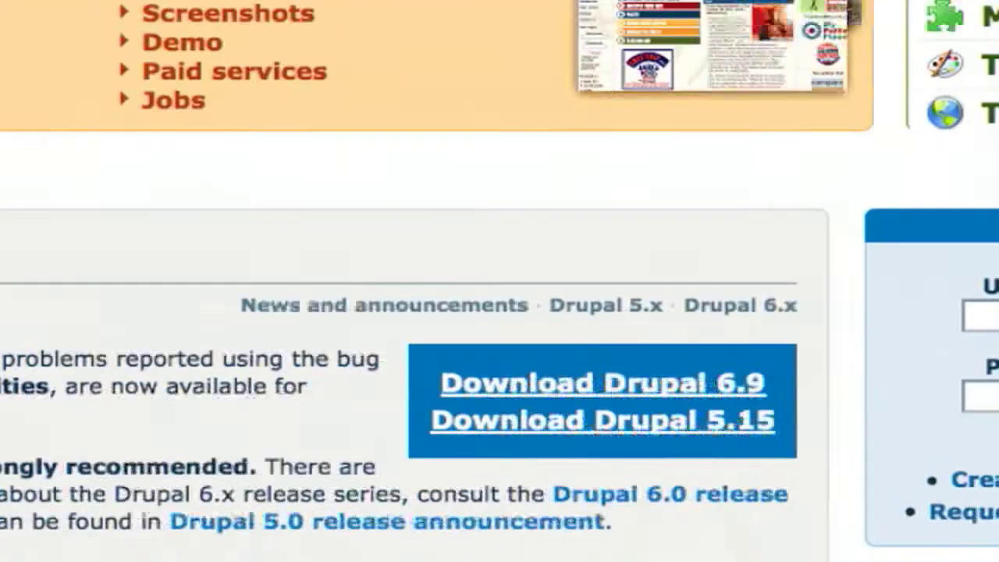
Save the 'Download Drupal 6.9' link from the release announcement to the computer
scroll("down", 3)
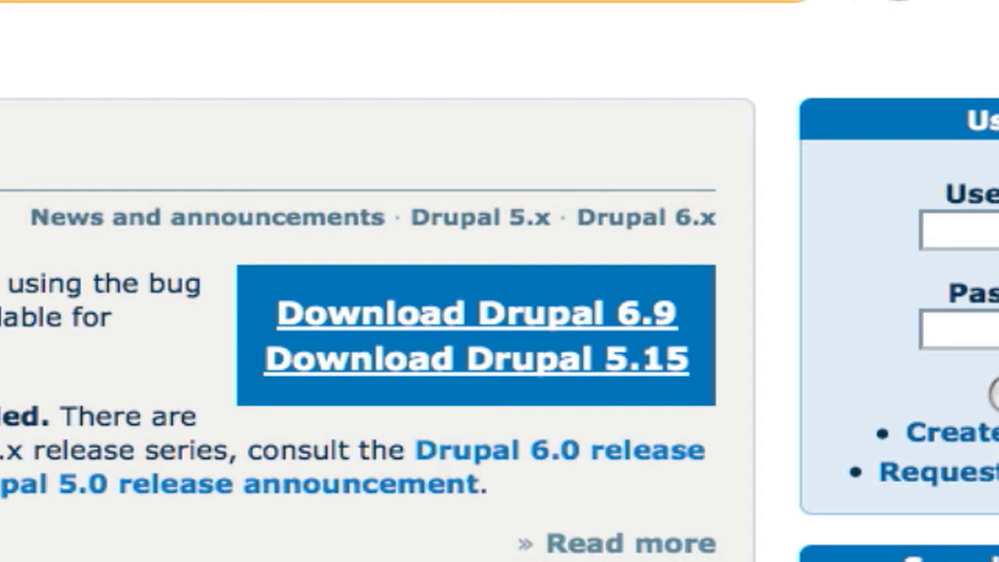
mouse_move(538, 331)
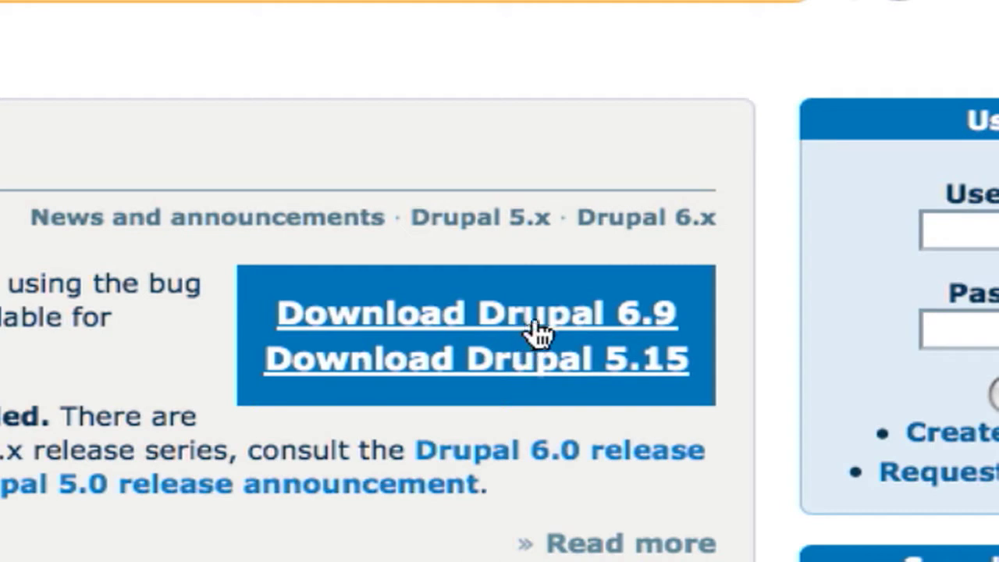
right_click(538, 312)
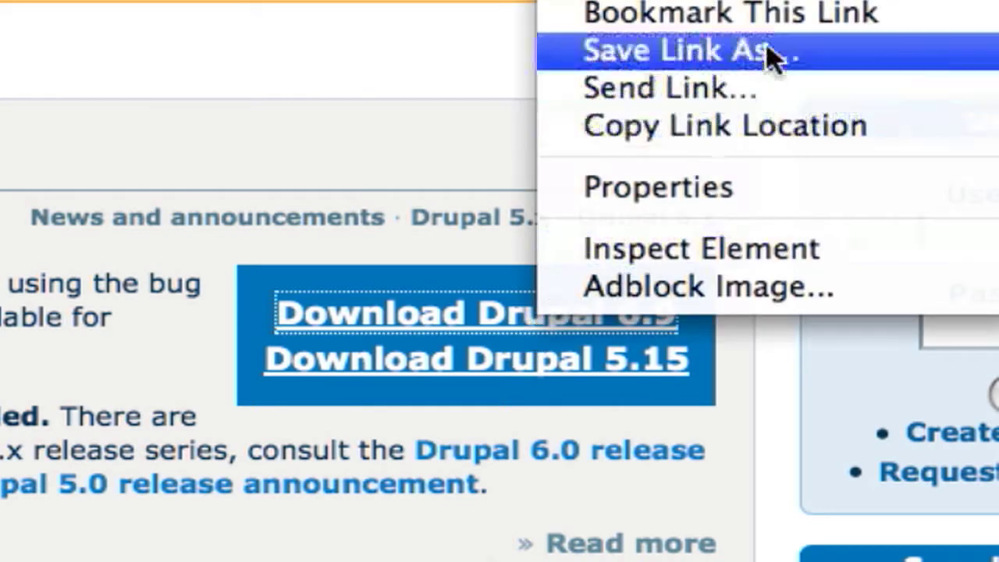
mouse_move(788, 74)
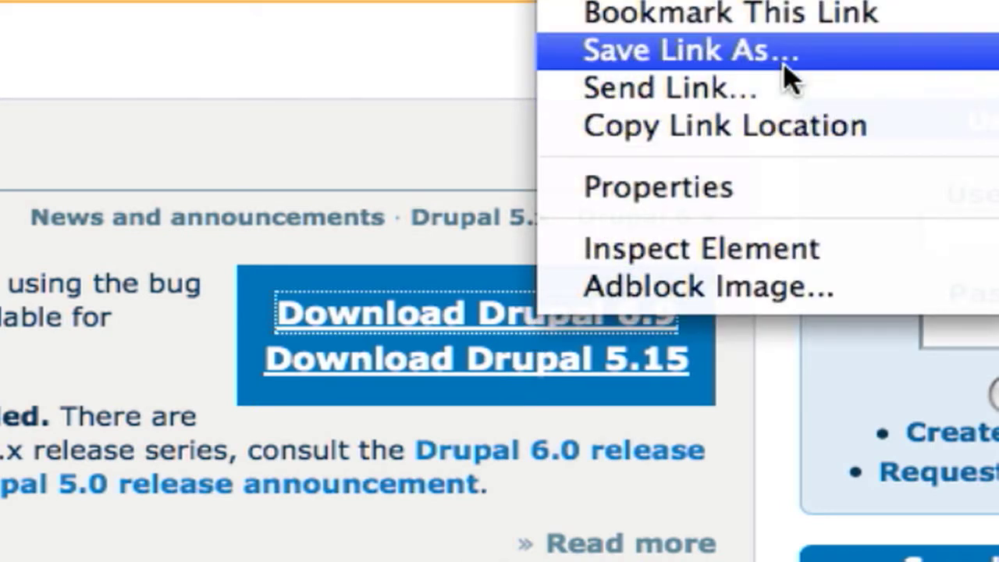
mouse_move(780, 89)
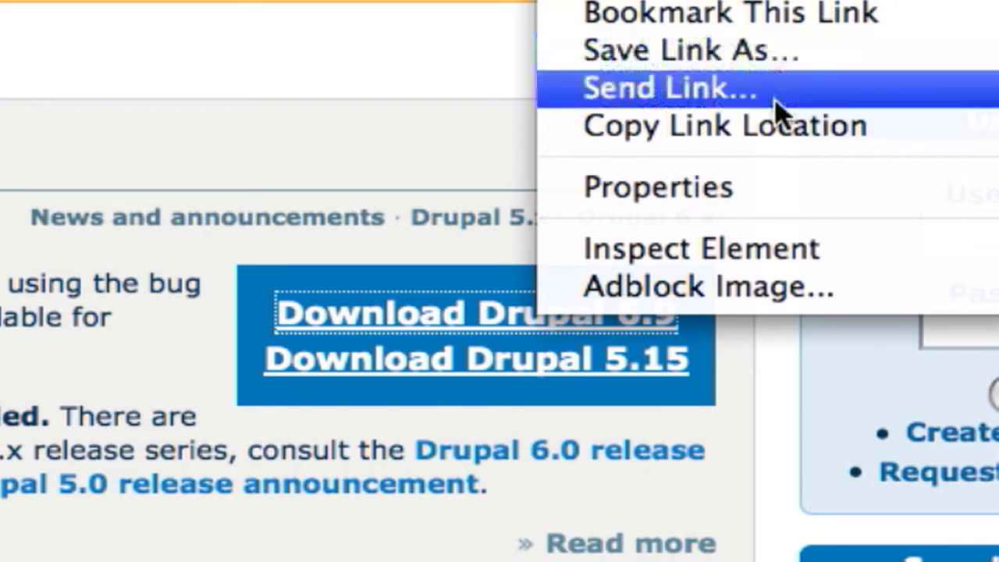
mouse_move(441, 207)
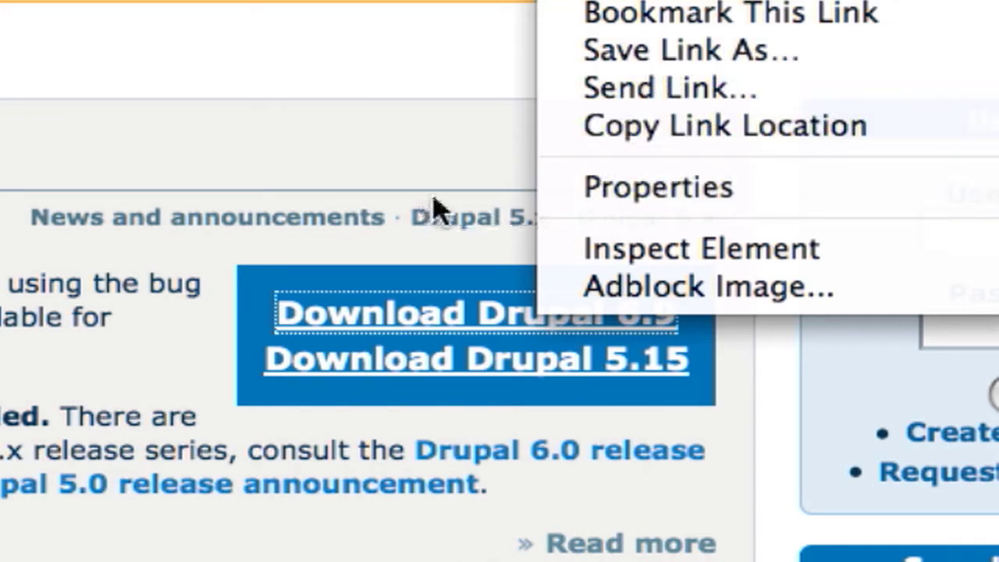
mouse_move(648, 51)
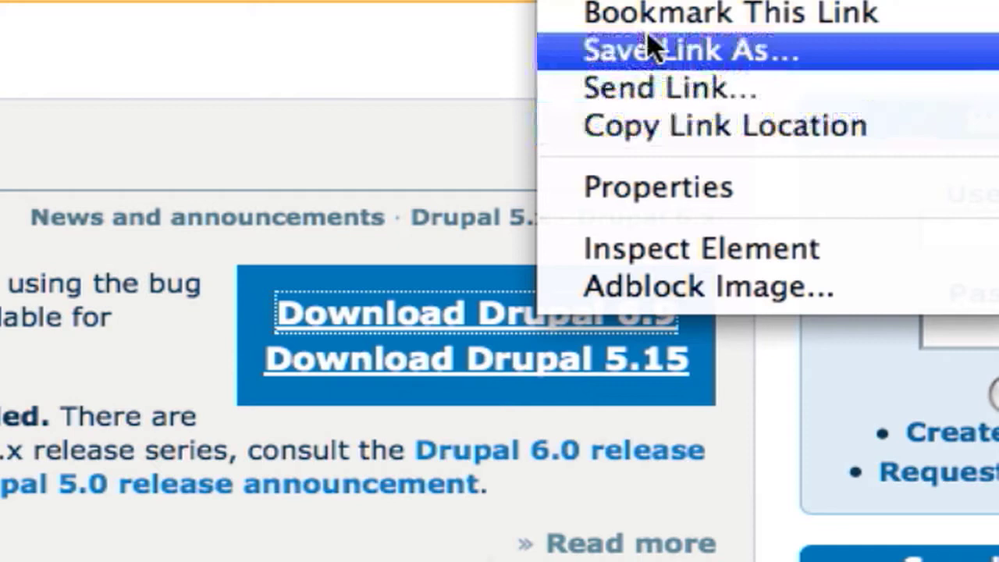
left_click(687, 51)
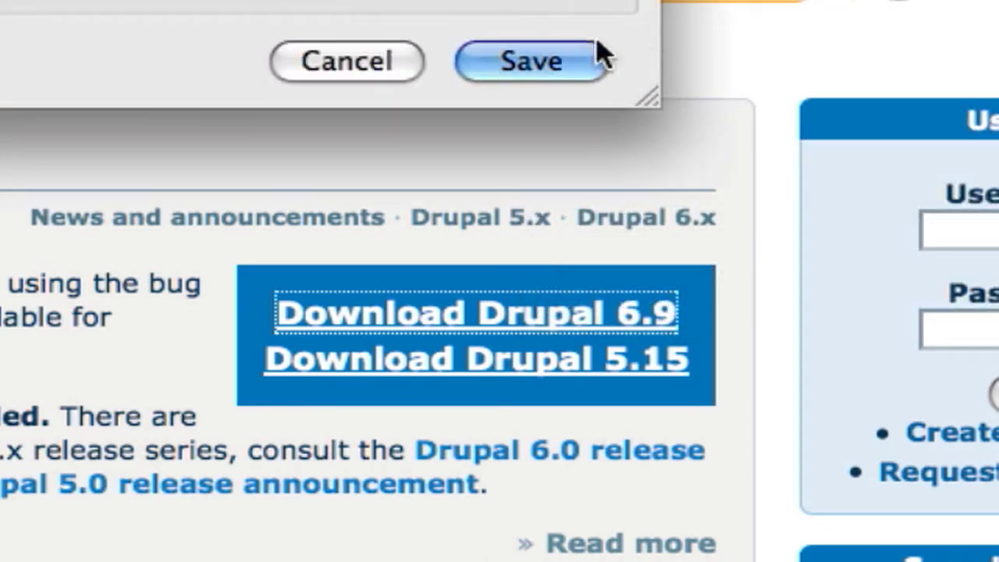
left_click(531, 61)
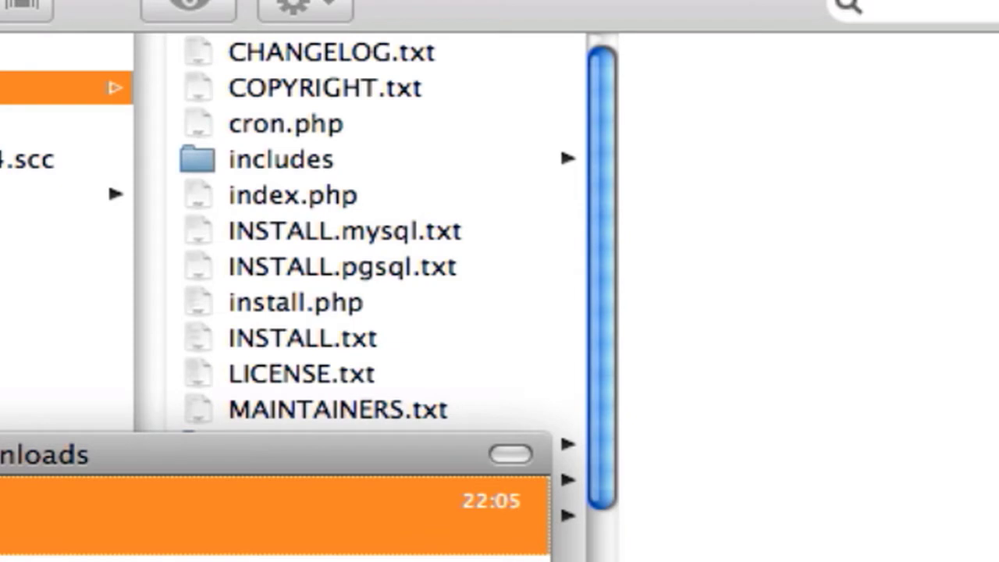
Scroll through the extracted Drupal folder's files, including includes, misc, modules and profiles
scroll("down", 3)
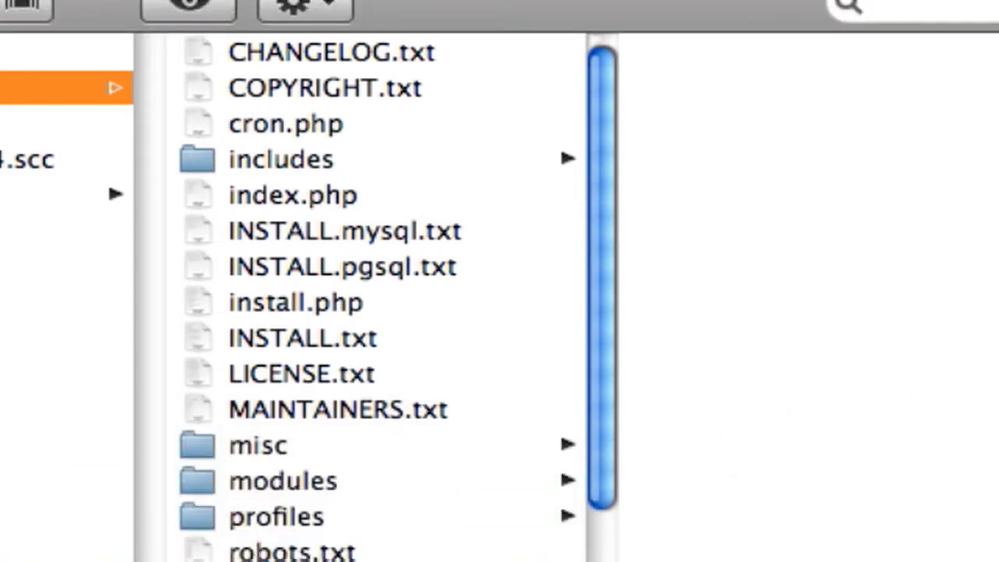
scroll("down", 3)
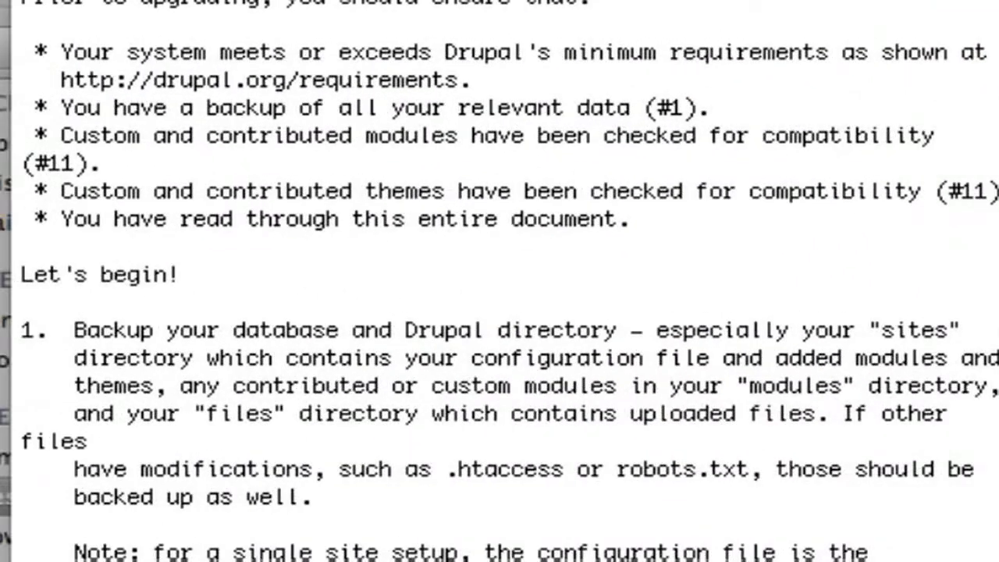
mouse_move(468, 347)
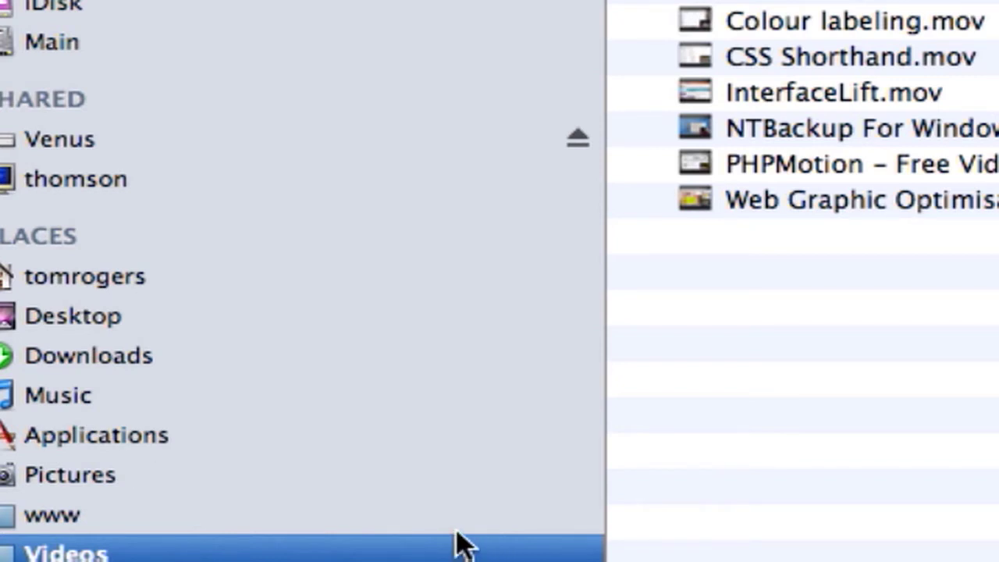
Browse into the www folder's drupal site and select its sites folder
left_click(53, 514)
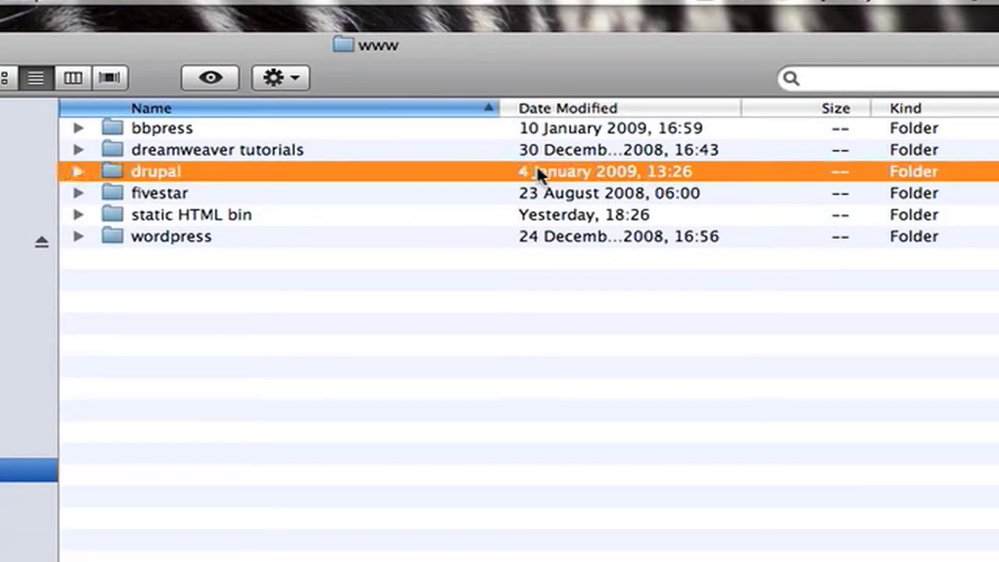
double_click(156, 171)
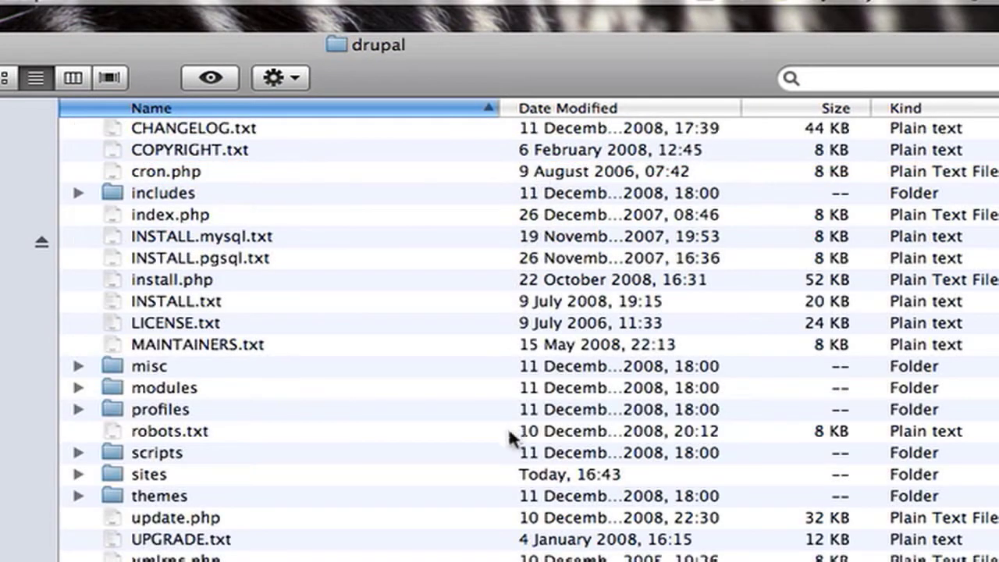
left_click(148, 473)
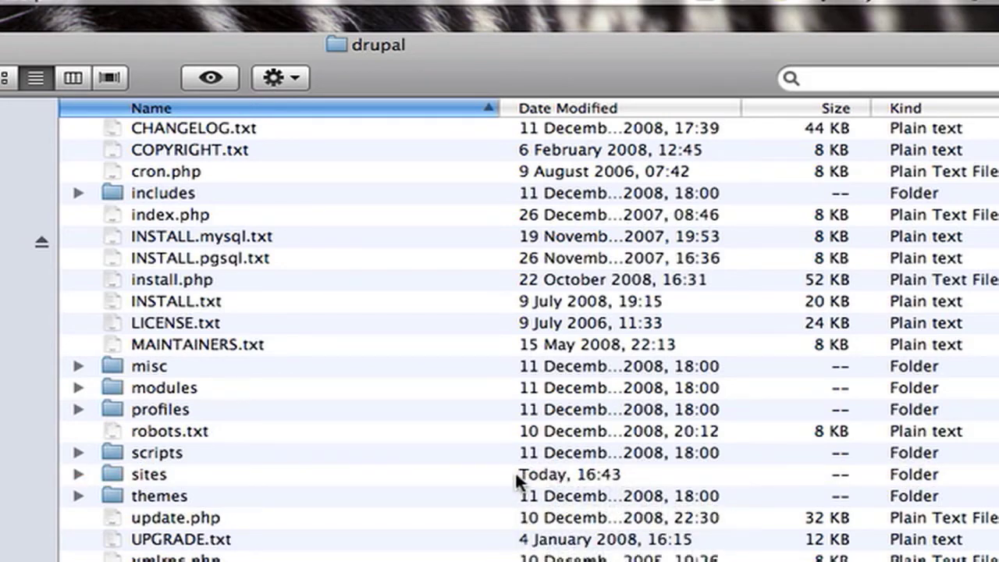
left_click(148, 473)
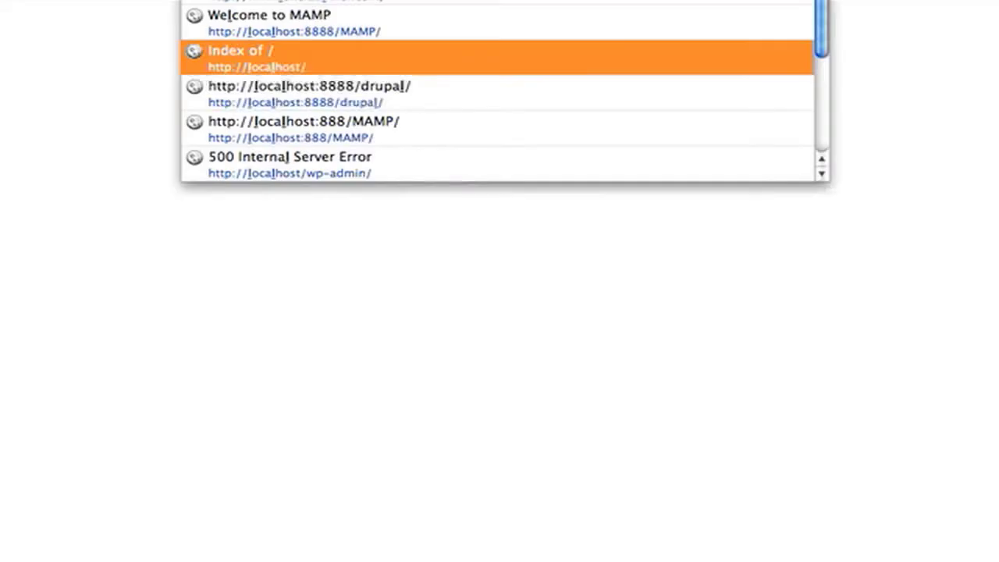
Open the drupal/ link from the localhost Index of / listing
scroll("down", 3)
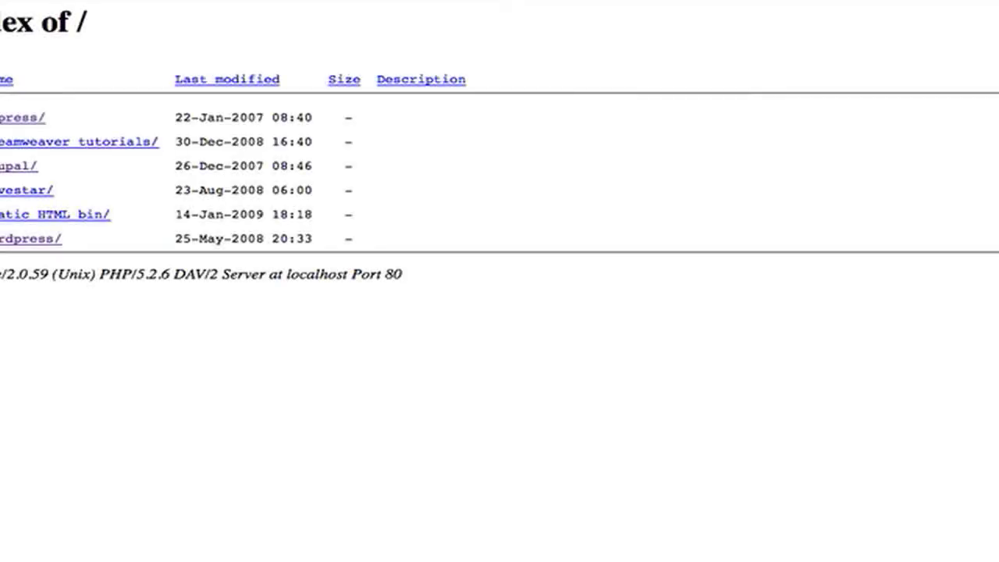
mouse_move(8, 194)
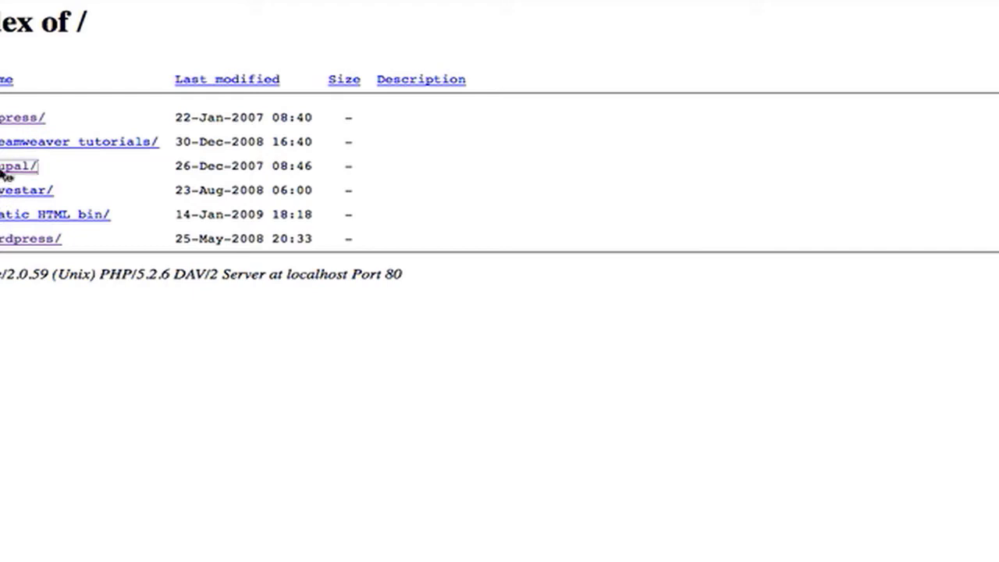
left_click(16, 165)
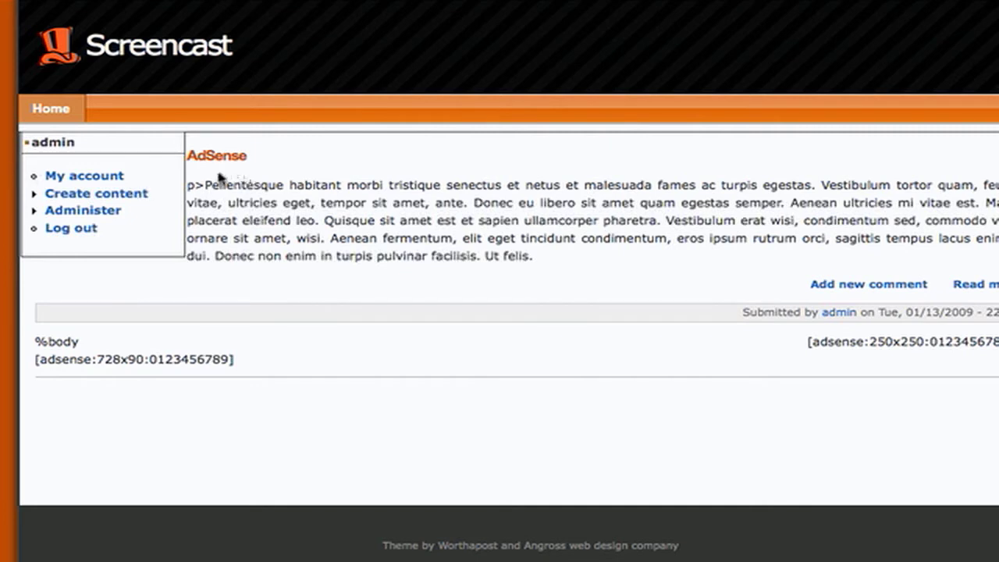
mouse_move(130, 207)
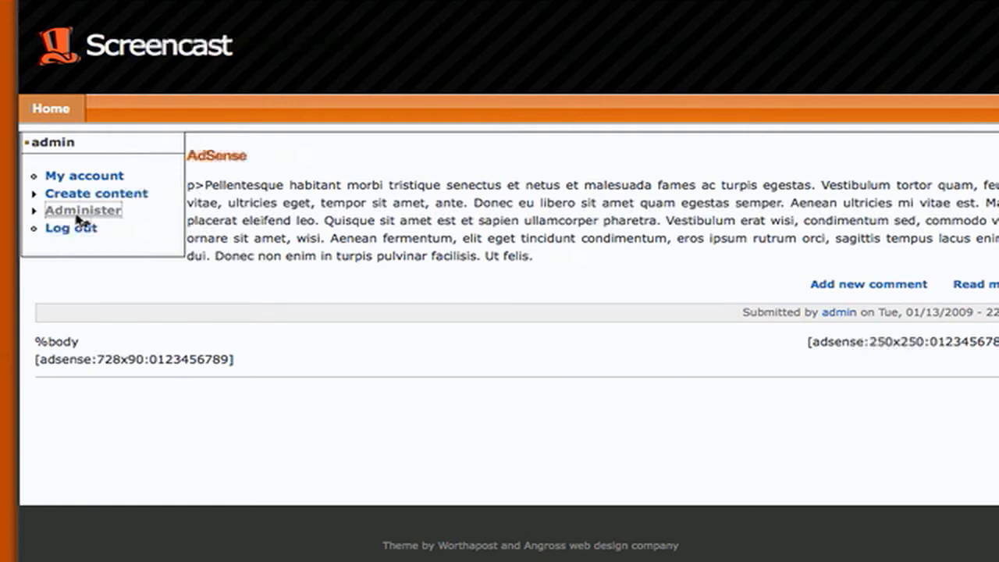
Go to Administer and review the administration tasks and the installation warning
left_click(83, 210)
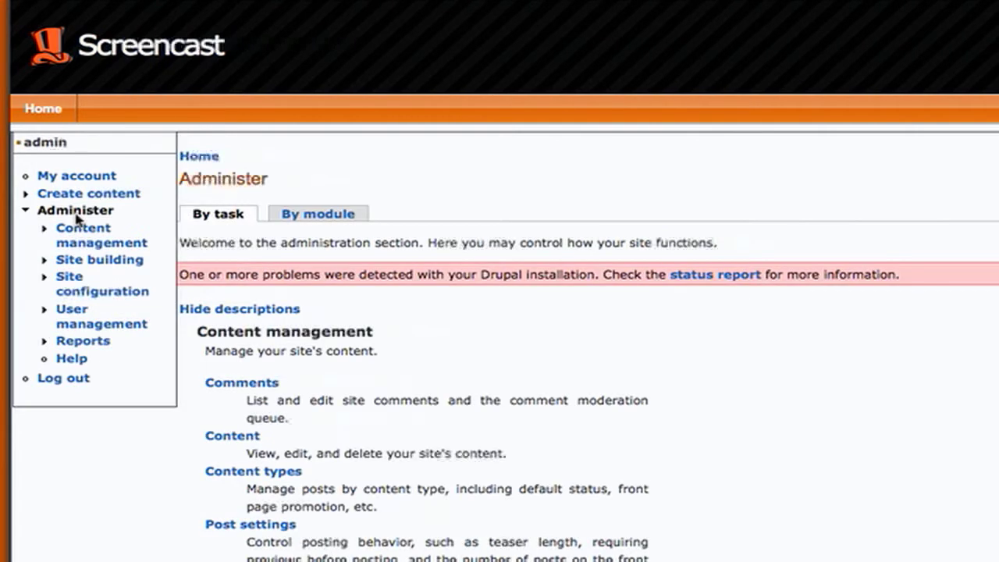
scroll("down", 3)
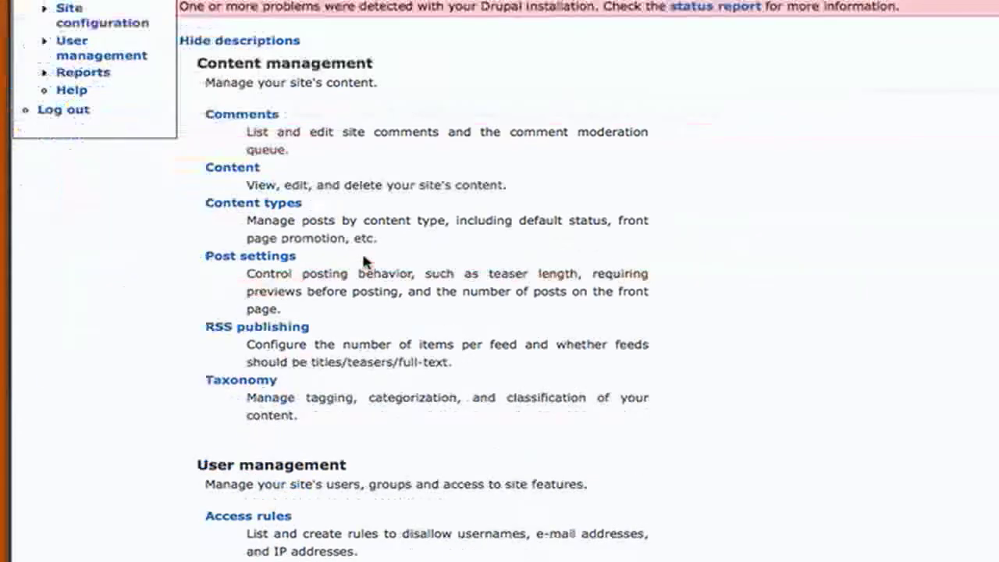
scroll("down", 3)
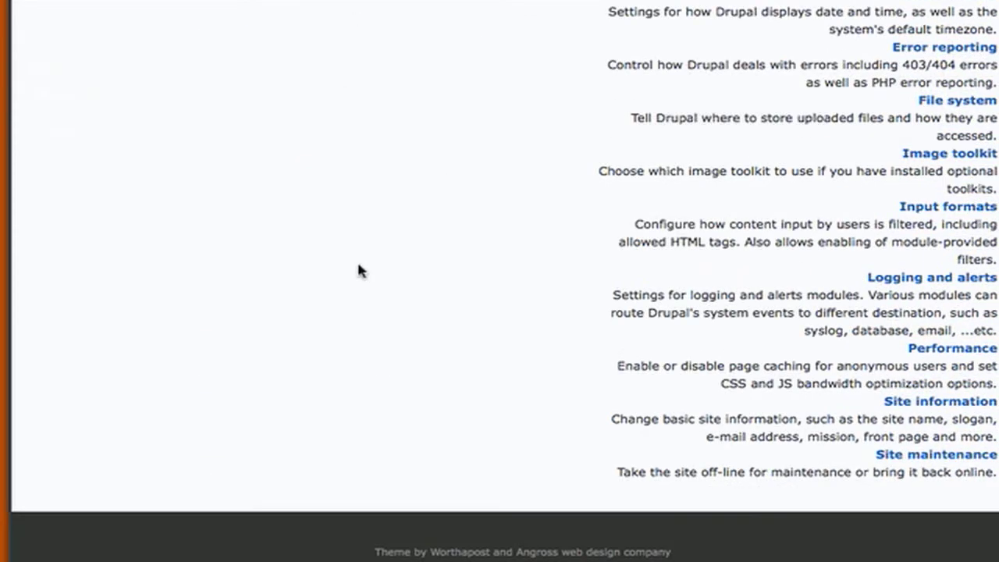
scroll("down", 3)
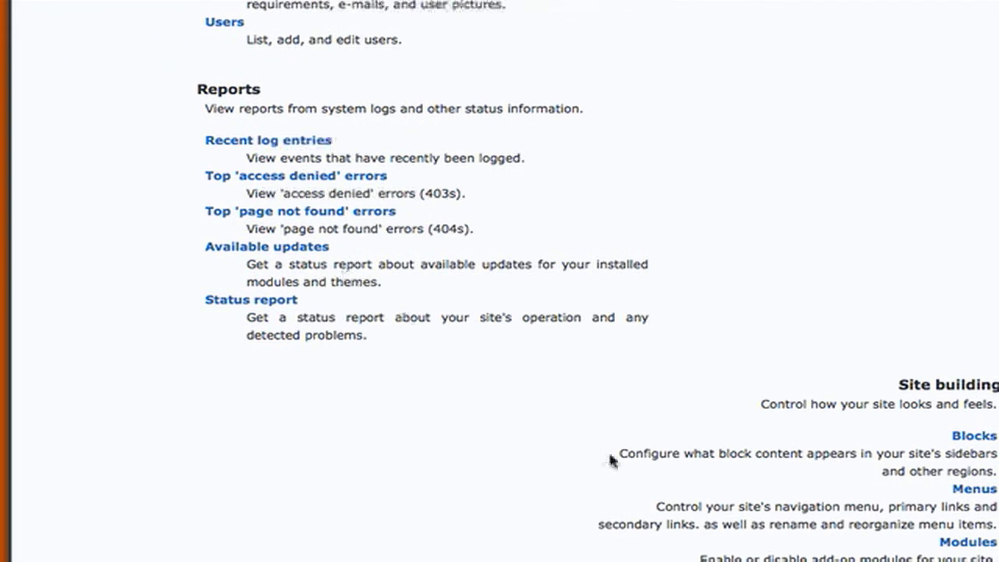
mouse_move(952, 539)
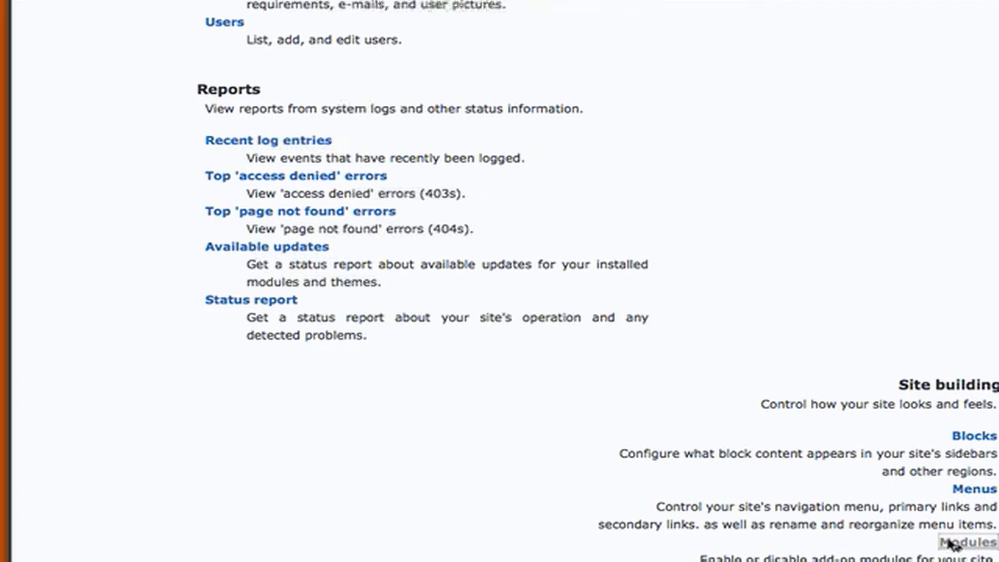
On the Modules page, untick Tester Permission and the AdSense modules
left_click(965, 542)
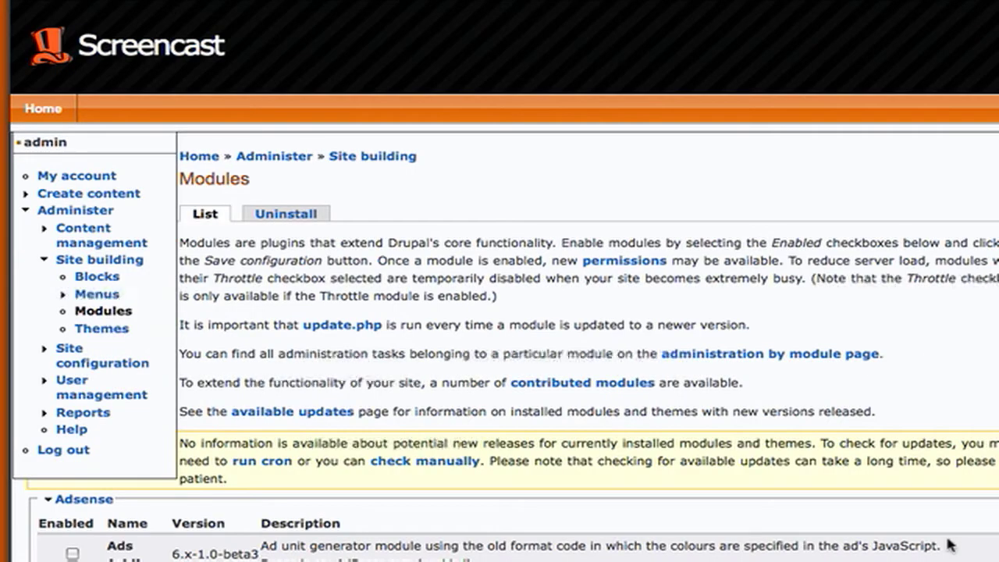
scroll("down", 3)
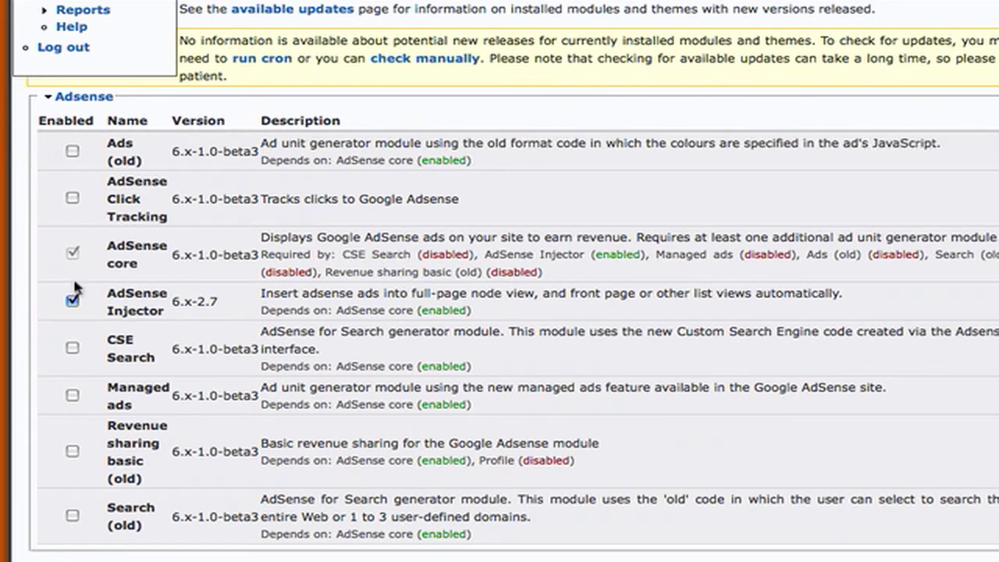
scroll("down", 3)
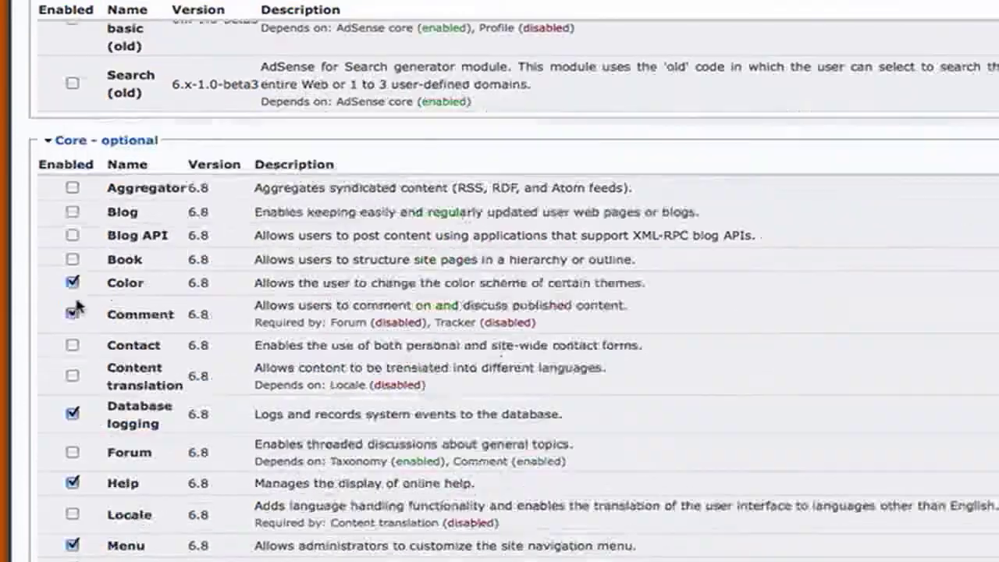
scroll("down", 3)
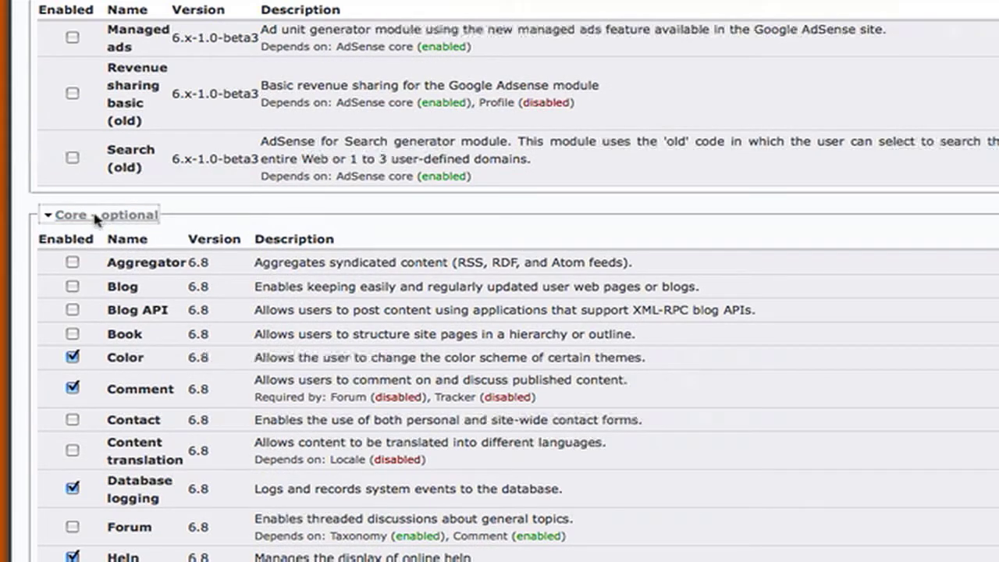
left_click(99, 215)
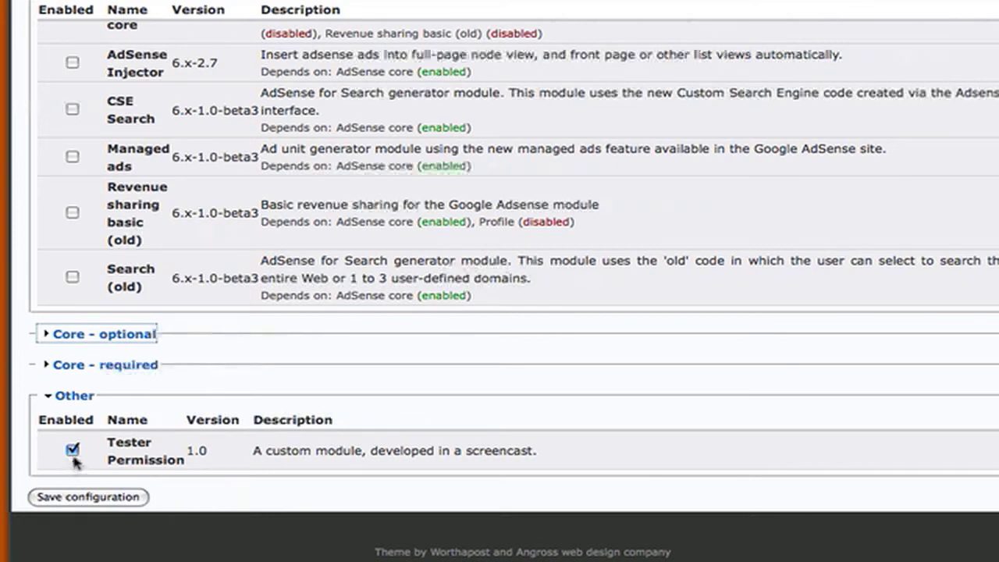
left_click(71, 449)
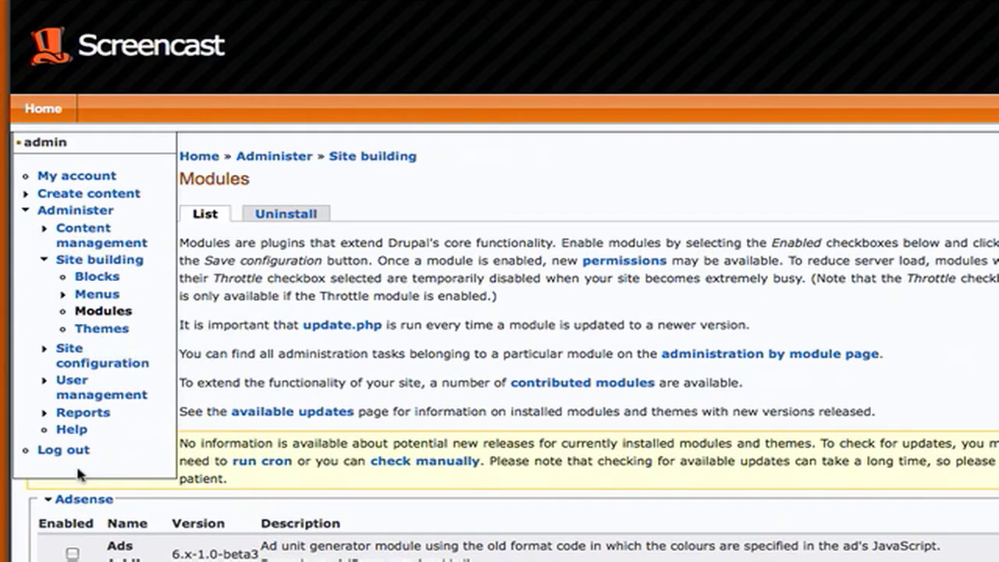
scroll("down", 3)
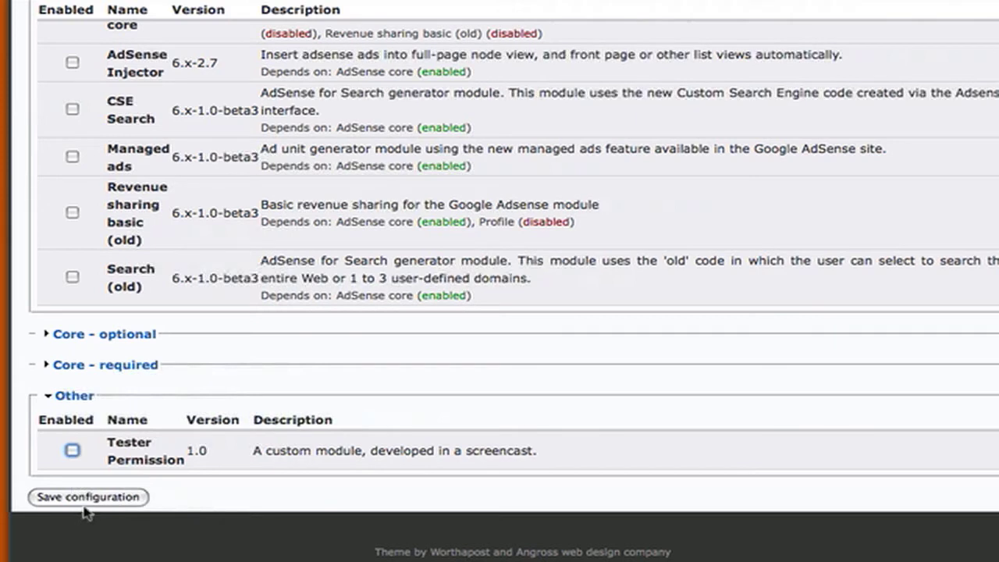
Save the module configuration with all contributed and custom modules disabled
left_click(88, 497)
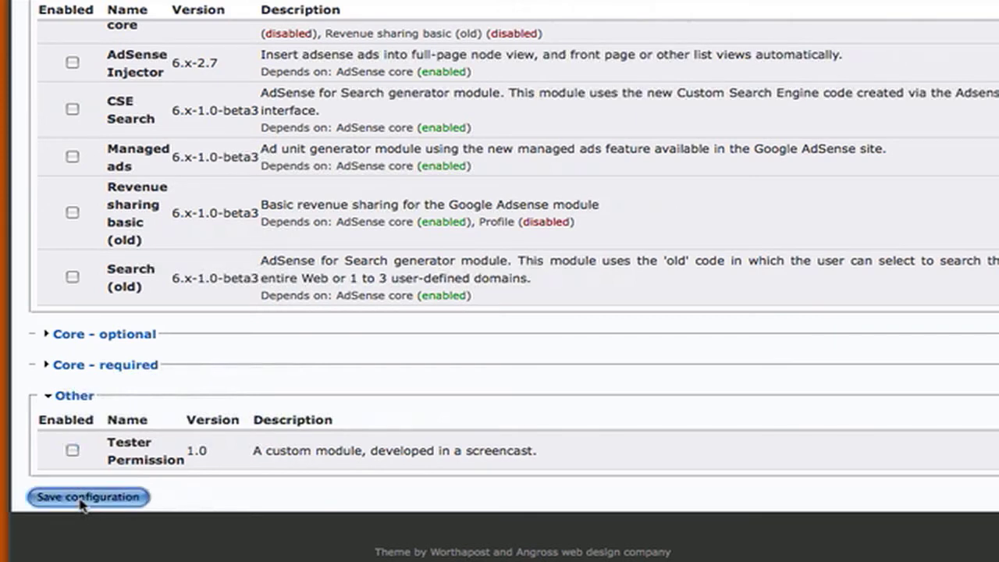
left_click(88, 497)
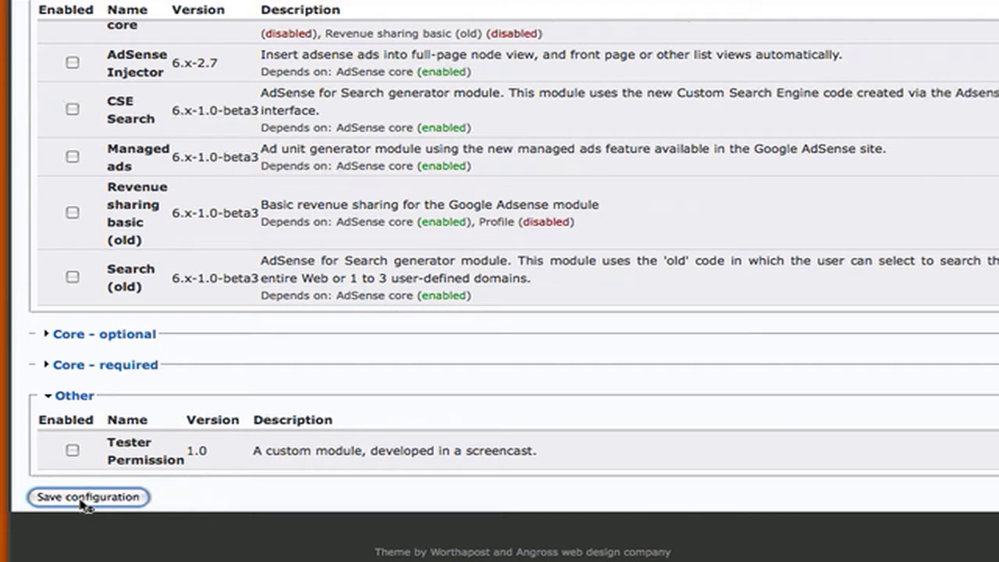
left_click(88, 497)
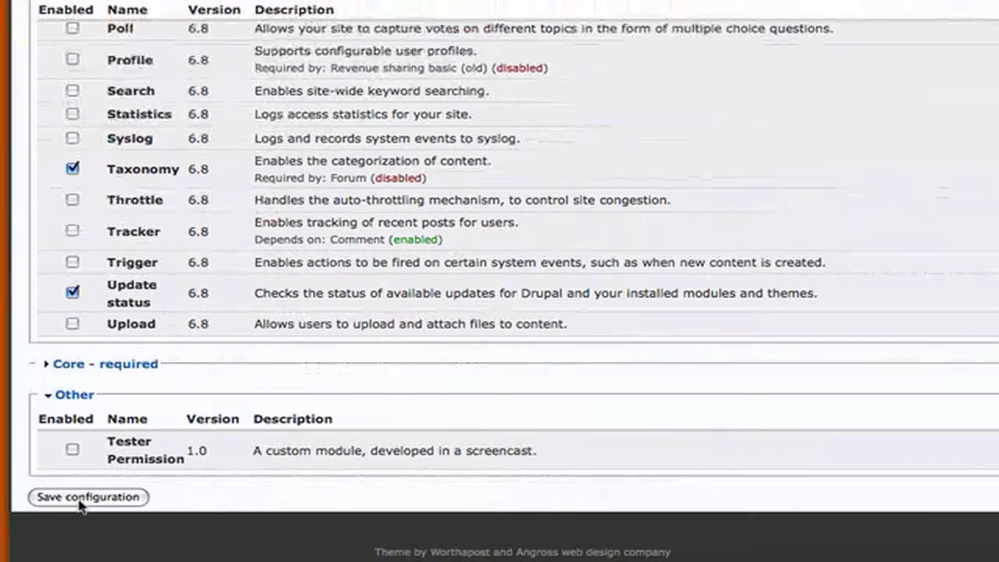
left_click(88, 497)
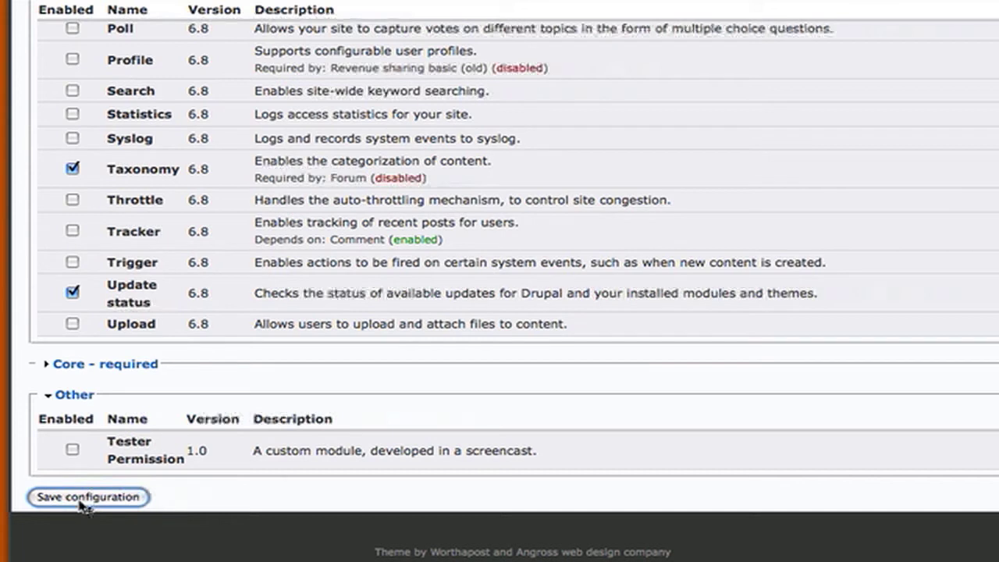
mouse_move(303, 61)
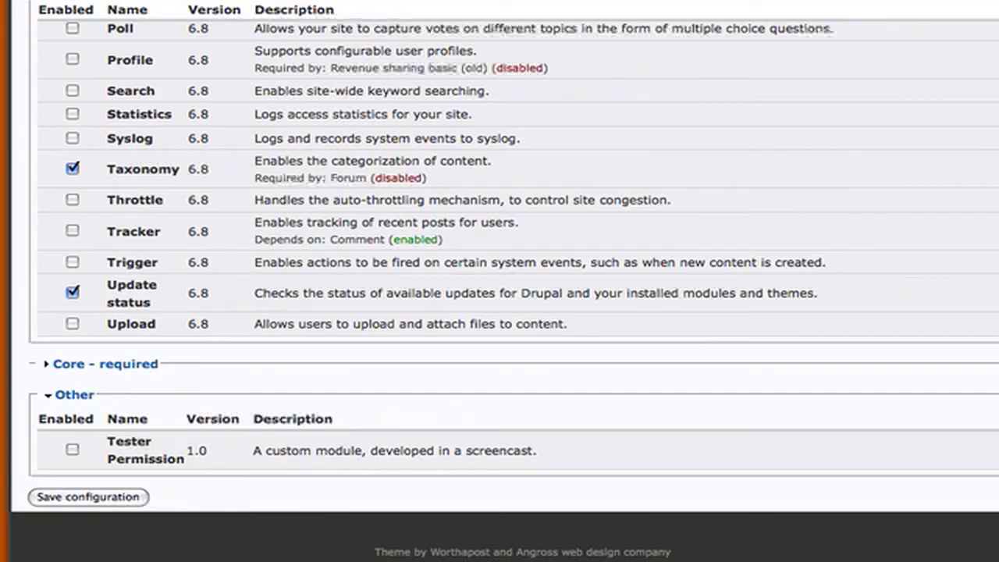
left_click(87, 497)
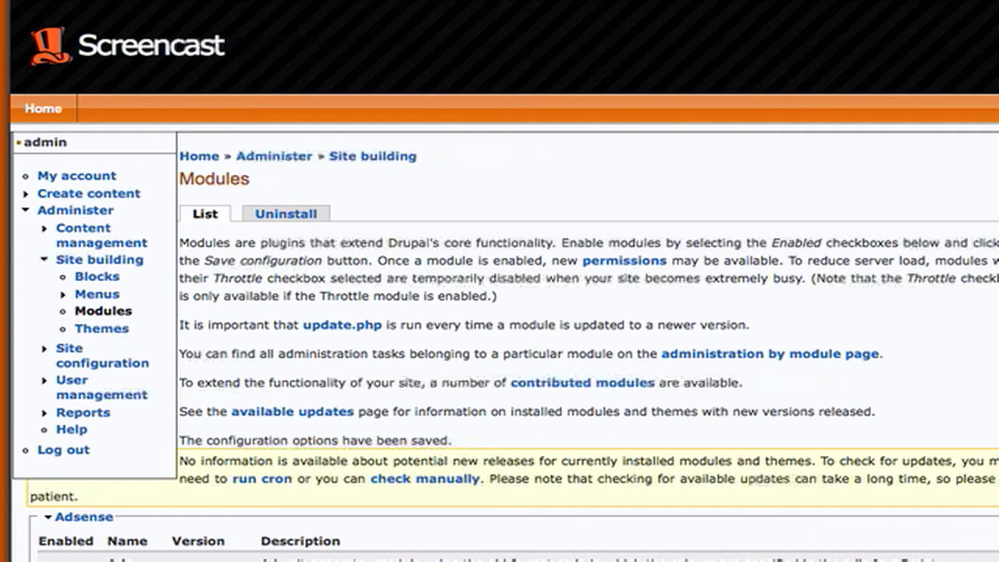
Go to the Themes list under Site building and save its configuration
left_click(102, 328)
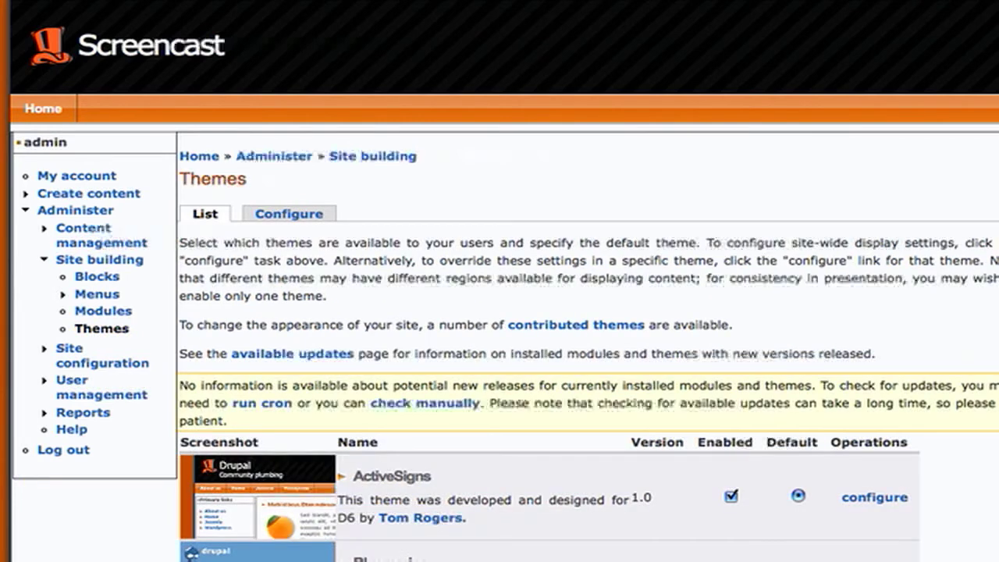
scroll("down", 3)
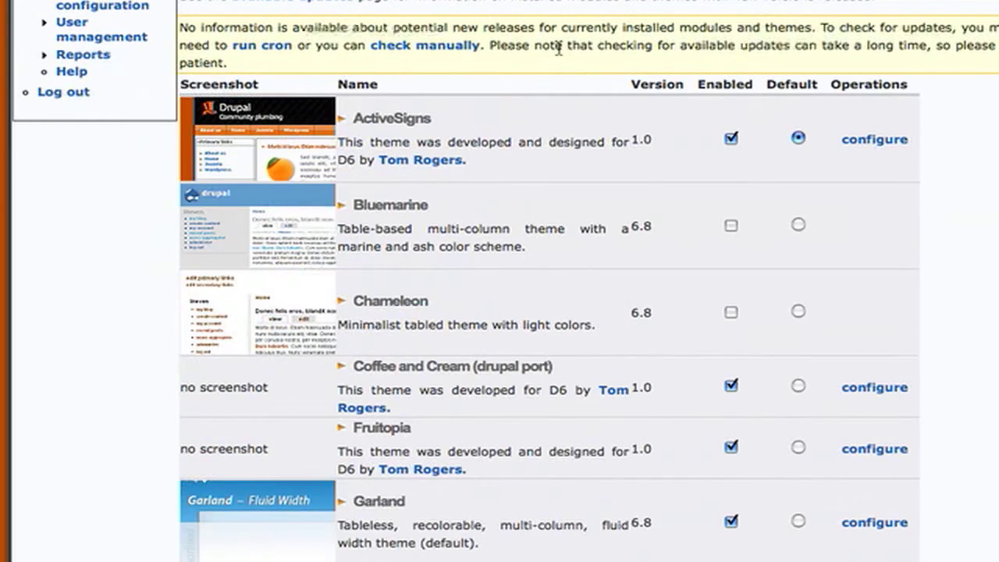
mouse_move(382, 196)
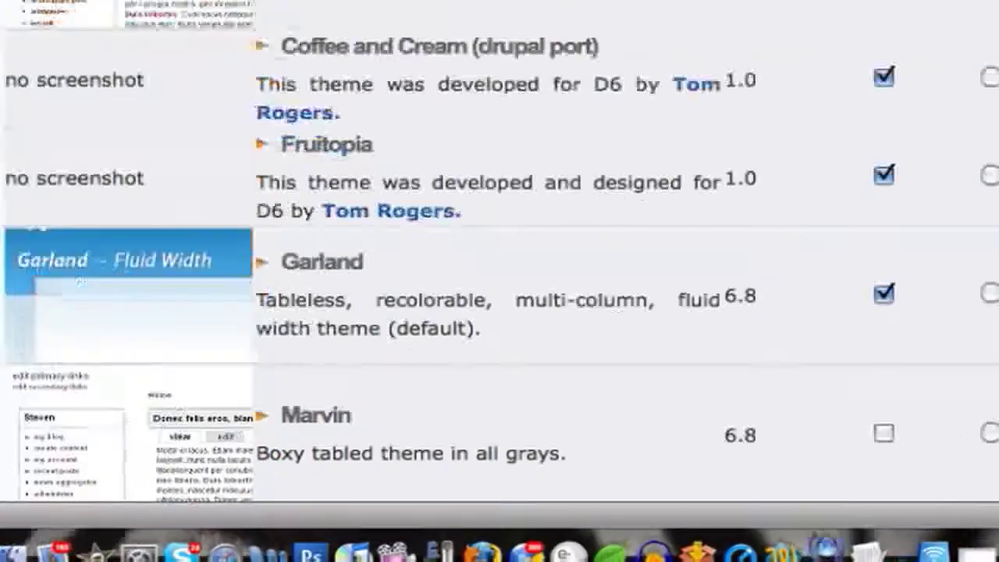
scroll("down", 3)
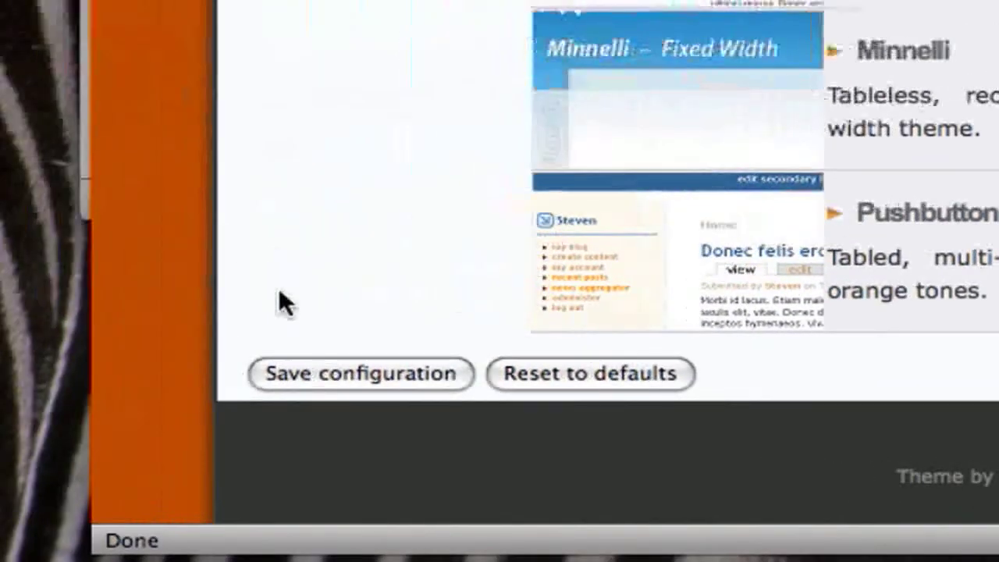
left_click(360, 373)
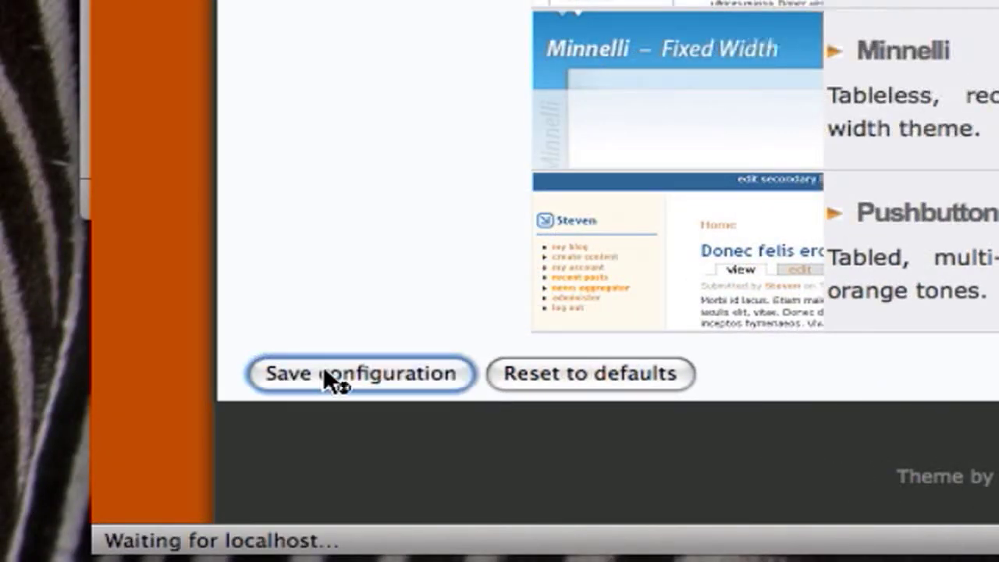
left_click(360, 373)
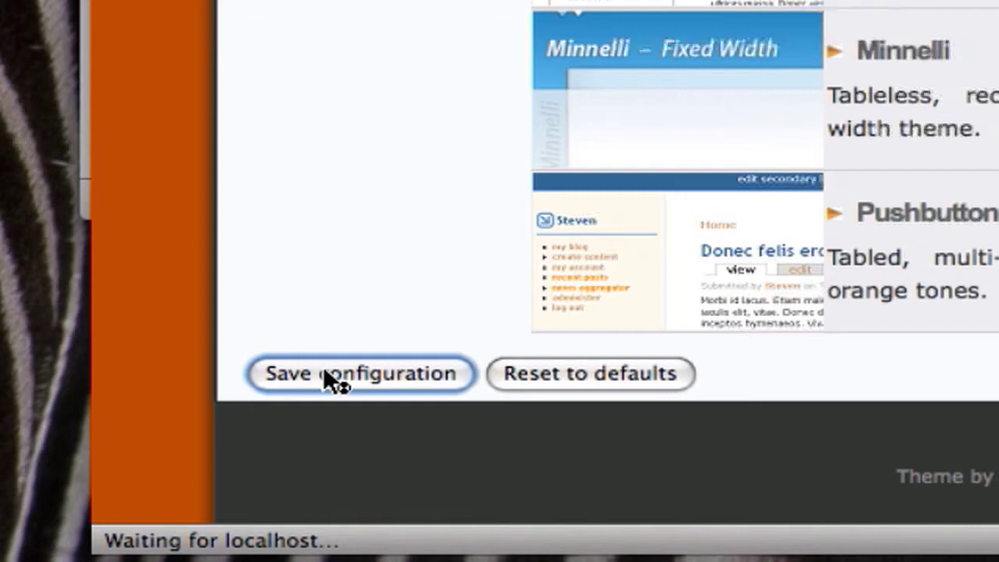
left_click(359, 373)
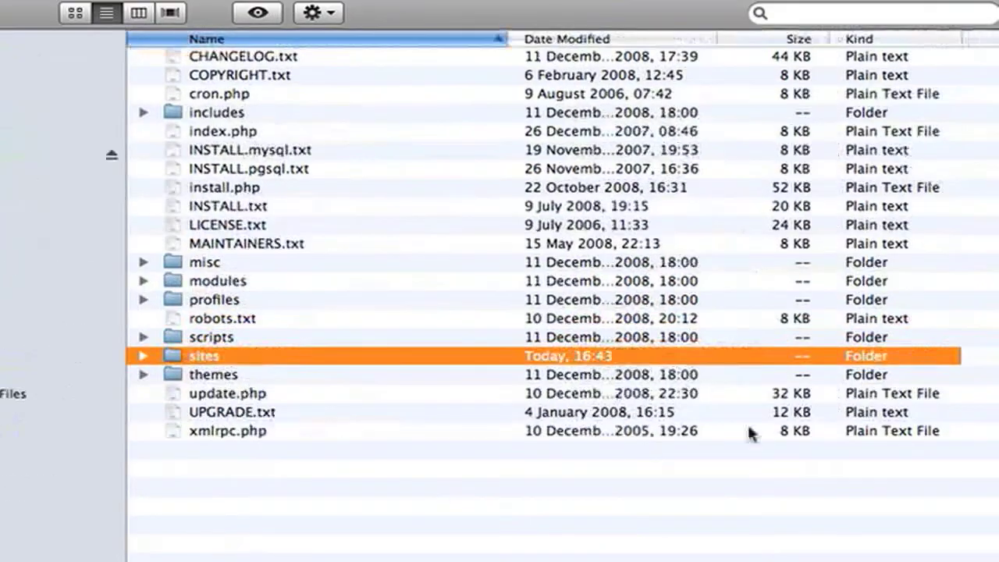
mouse_move(741, 388)
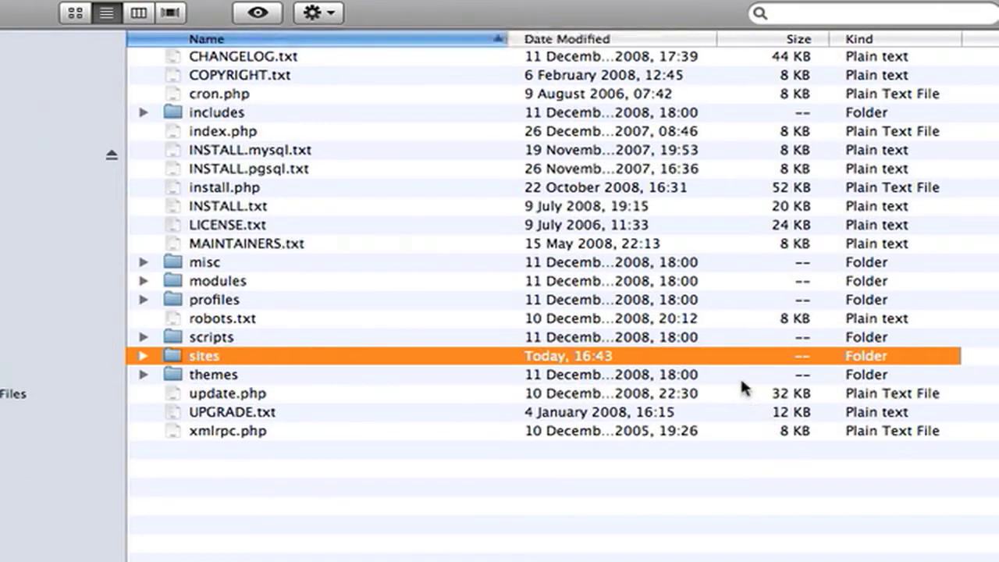
mouse_move(761, 372)
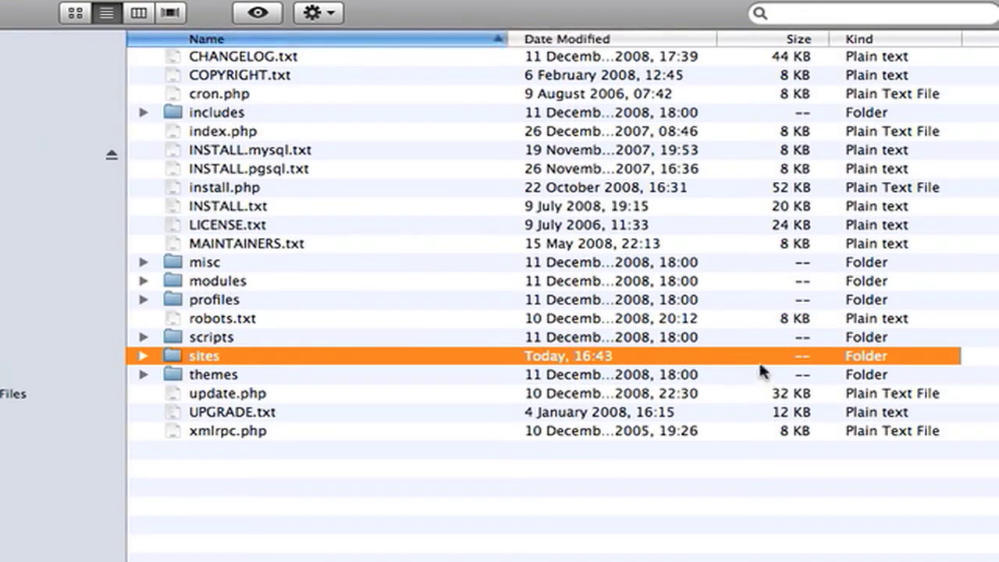
Copy the sites folder from the drupal installation via its context menu
left_click(213, 373)
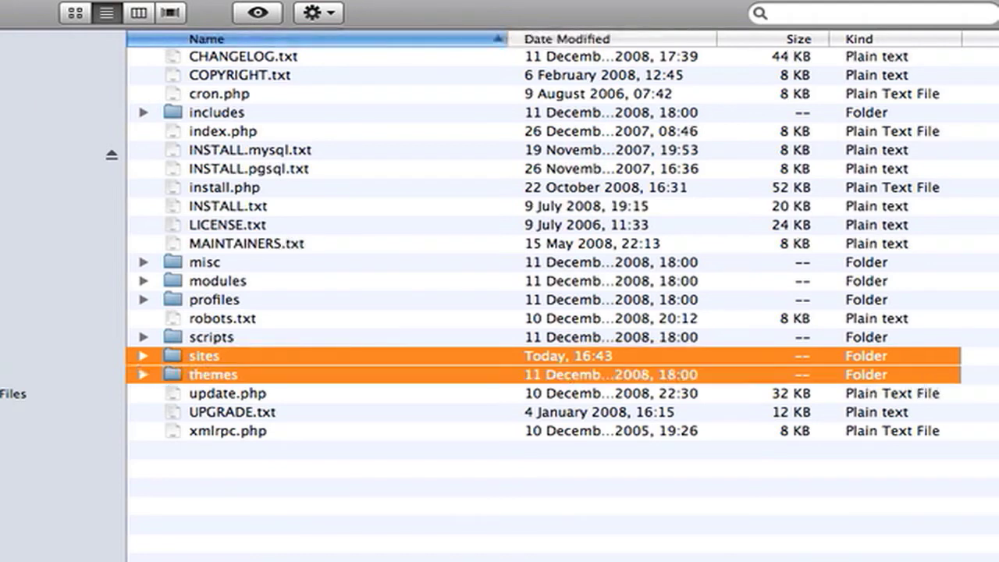
mouse_move(927, 378)
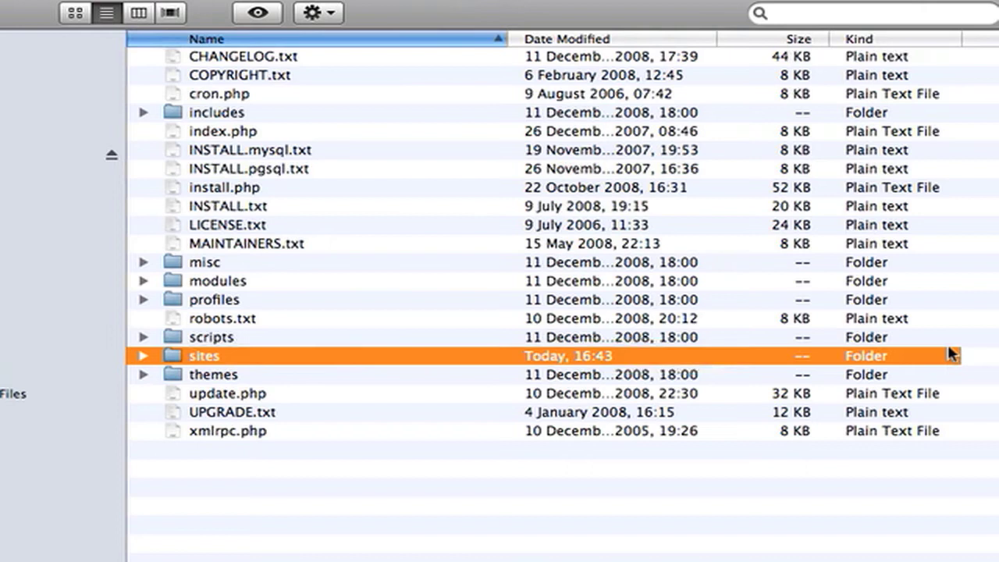
mouse_move(928, 357)
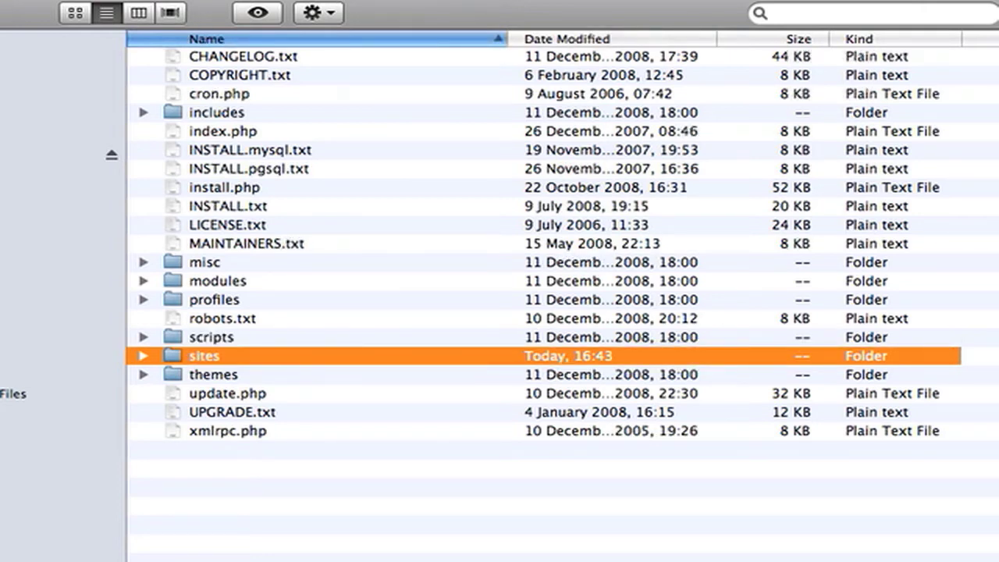
mouse_move(833, 369)
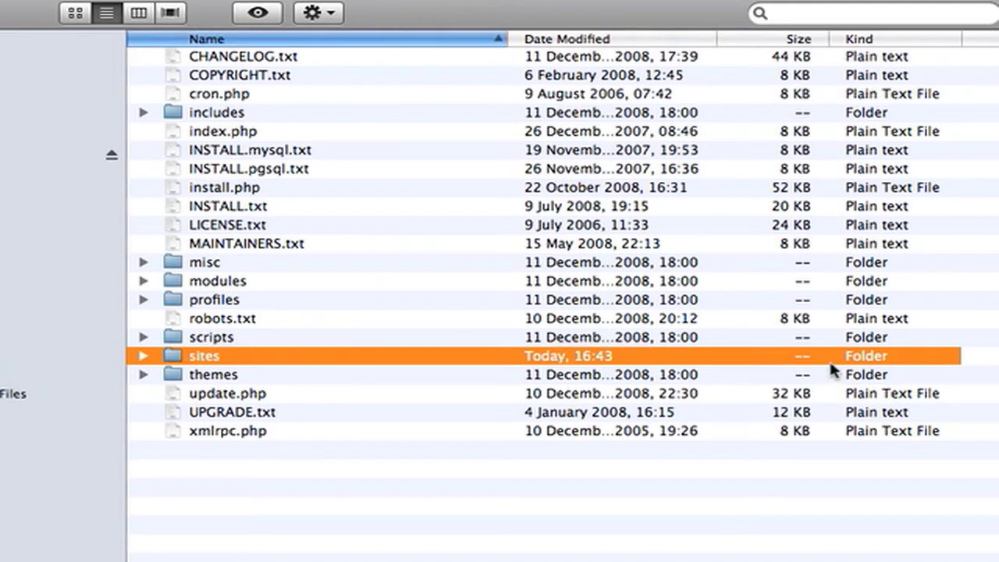
right_click(832, 359)
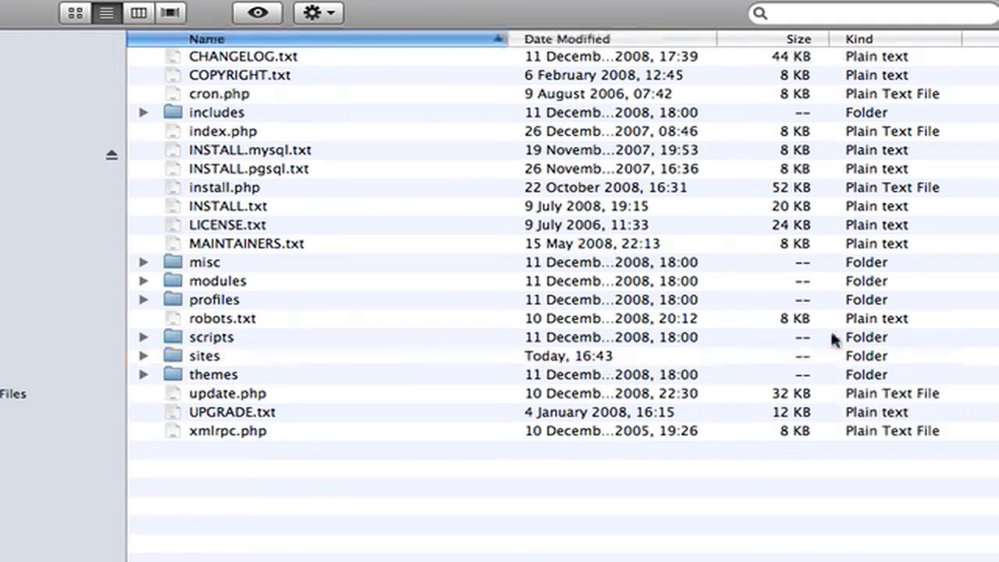
mouse_move(694, 359)
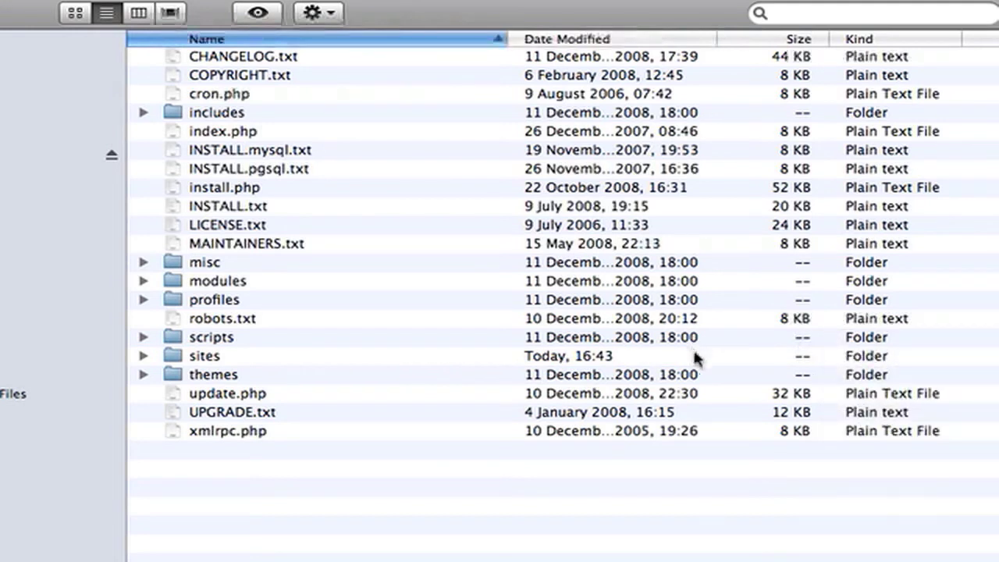
left_click(204, 355)
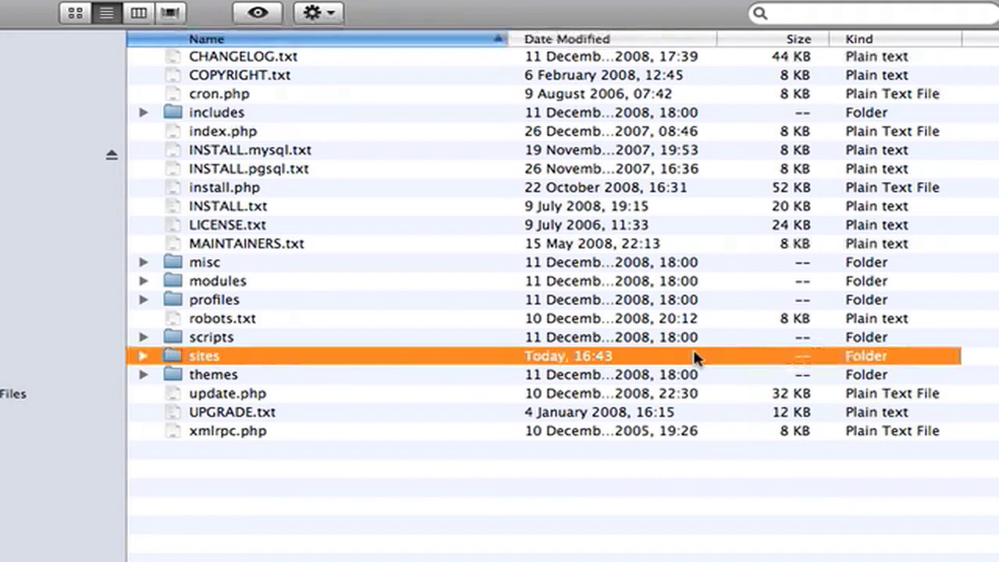
right_click(675, 355)
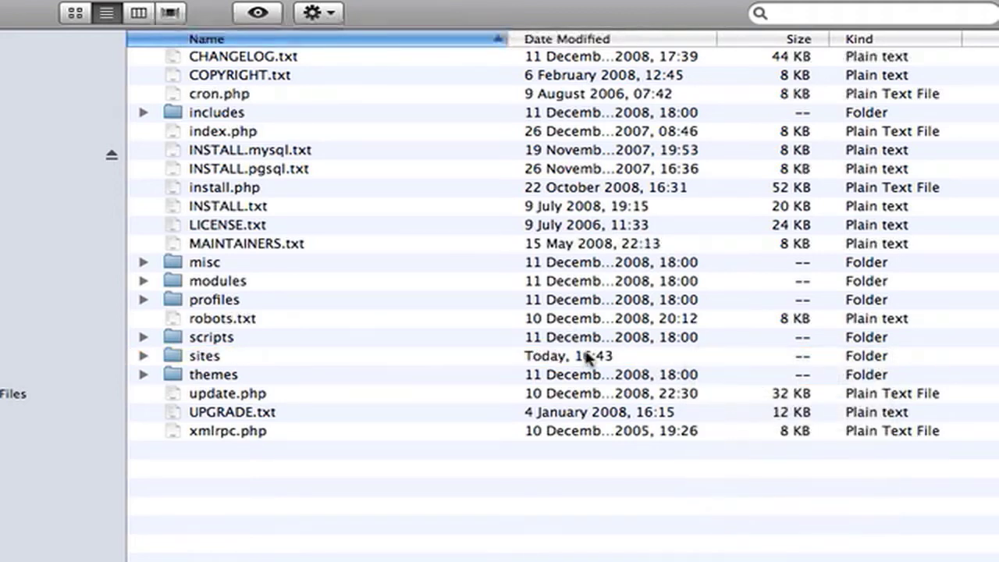
right_click(590, 359)
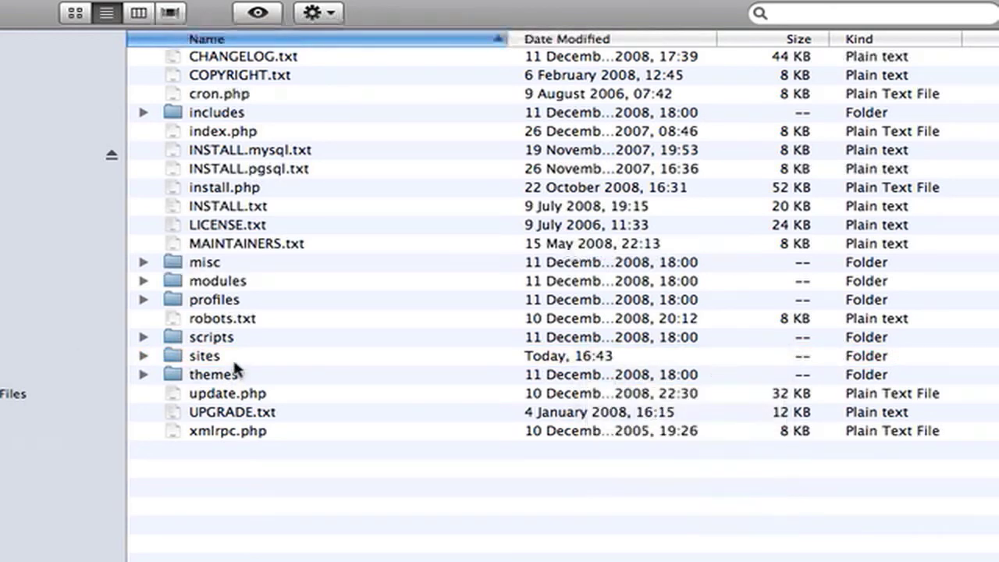
left_click(205, 355)
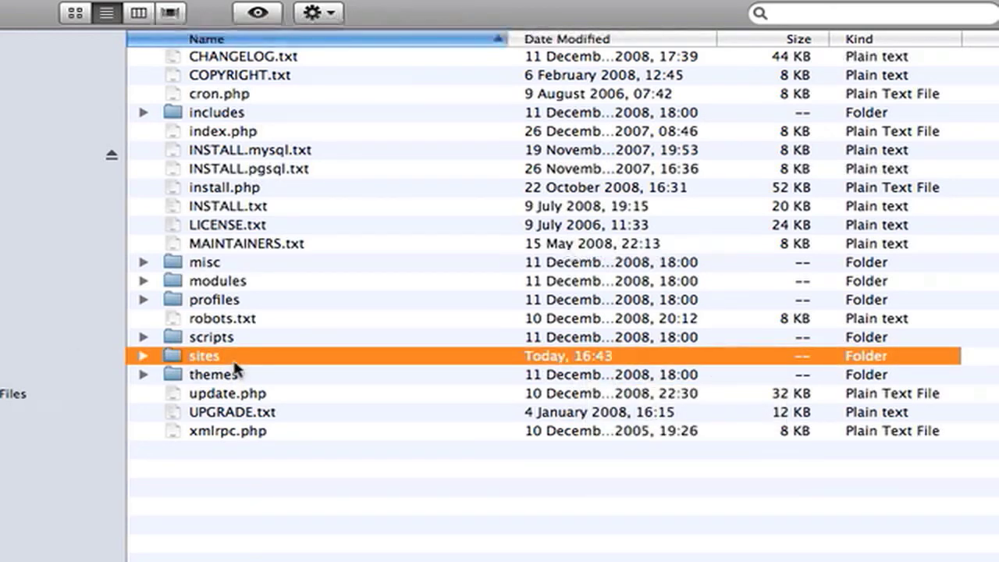
right_click(222, 355)
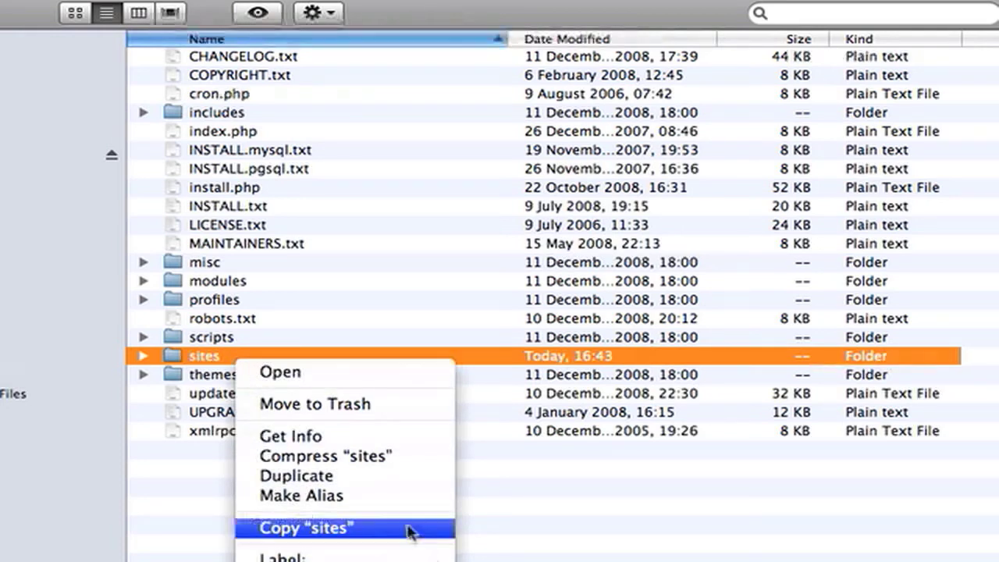
left_click(306, 528)
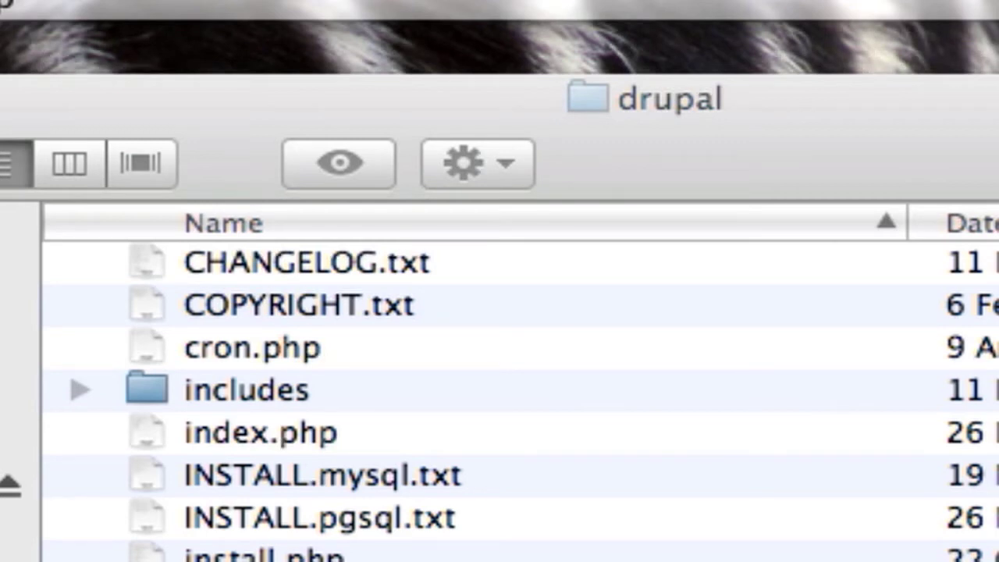
Select the sites folder and move the new Drupal files into the existing drupal folder
left_click(222, 223)
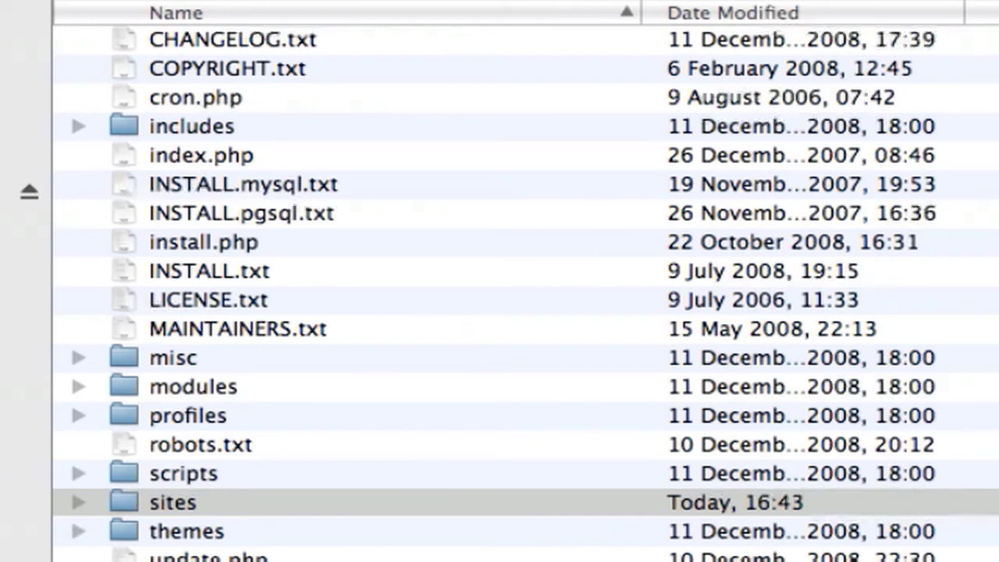
left_click(172, 501)
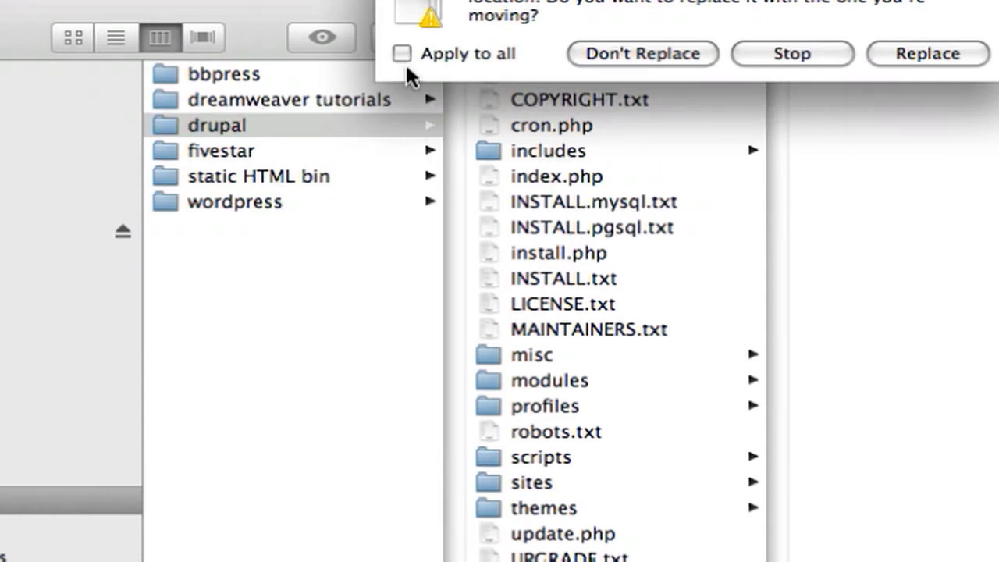
Replace all same-named items in the drupal folder, applying the choice to every conflict
left_click(402, 53)
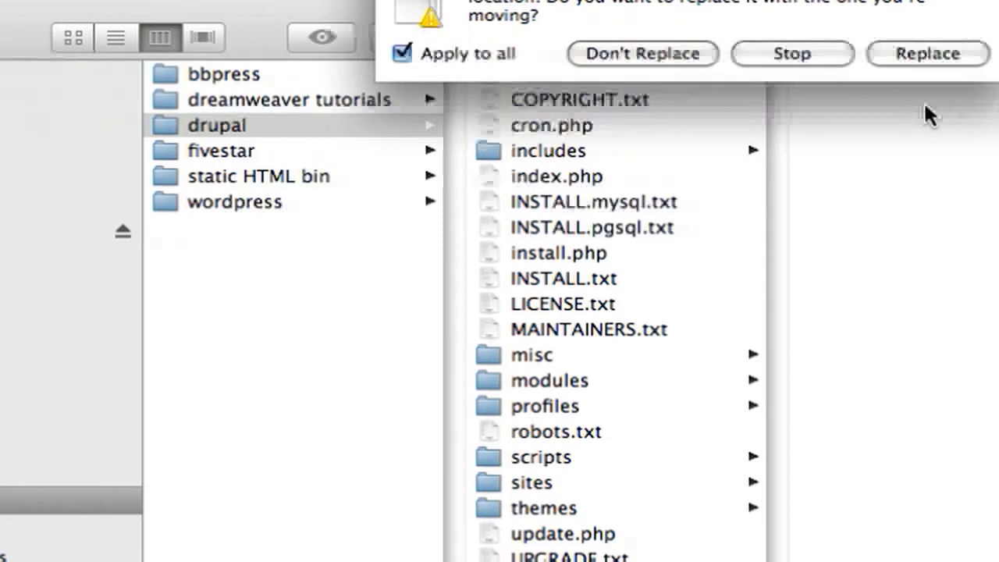
left_click(927, 53)
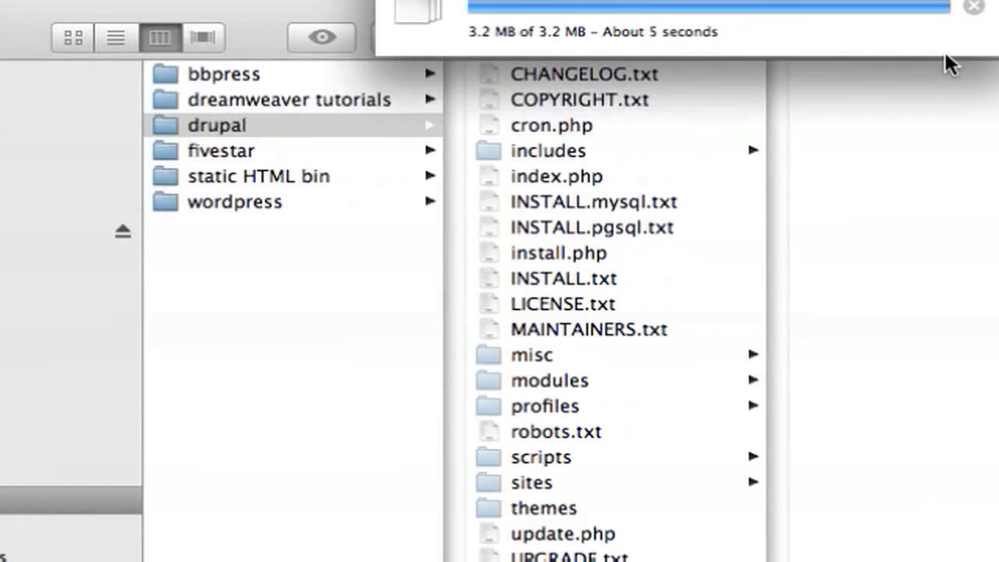
Select the drupal folder to view the freshly copied core files and folders
left_click(217, 124)
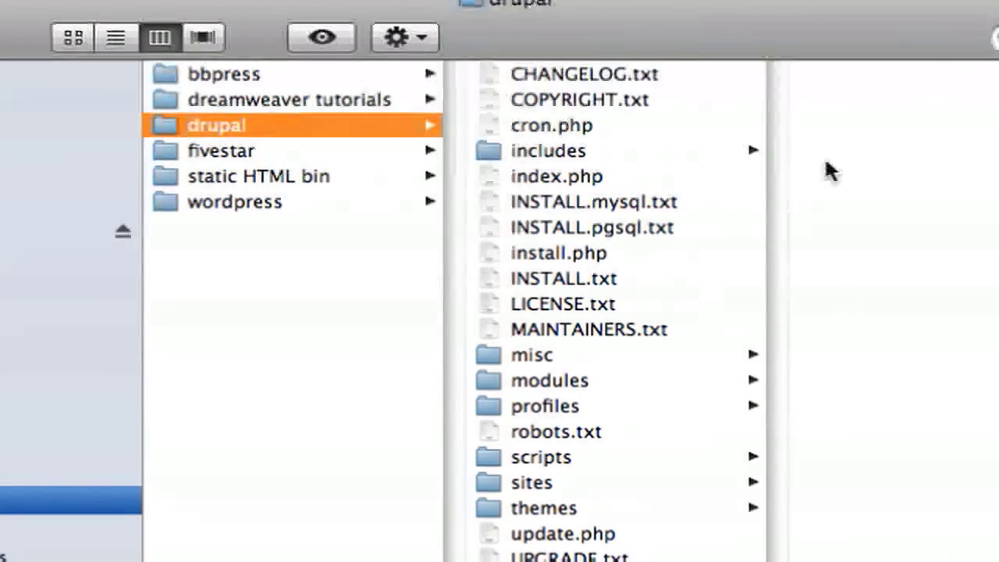
mouse_move(846, 154)
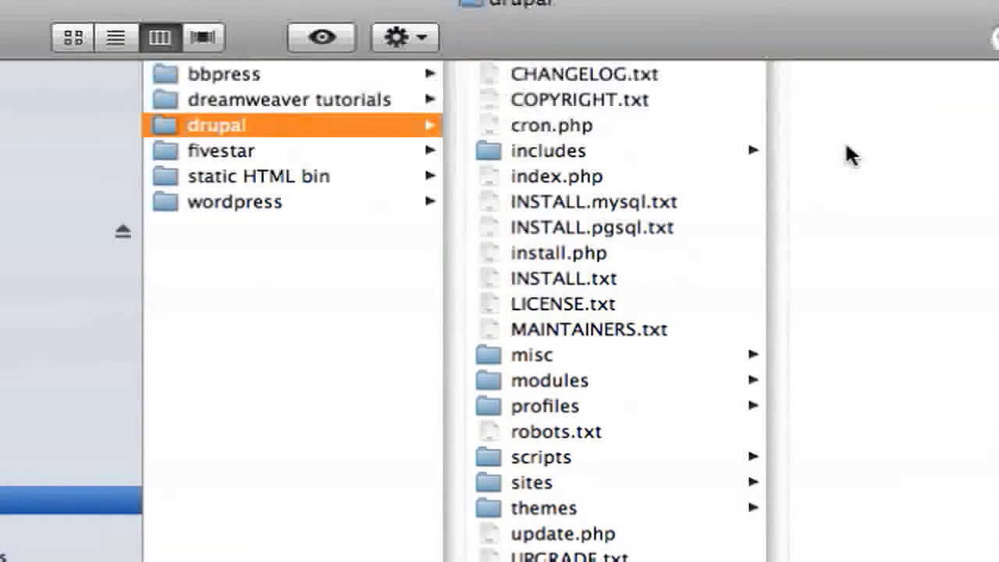
mouse_move(876, 177)
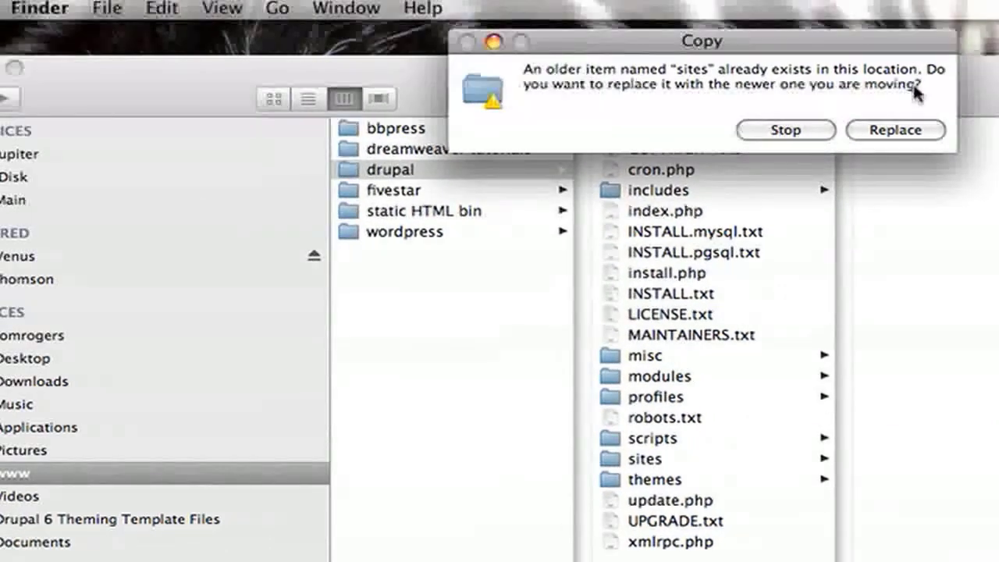
Answer the Copy dialog about the older existing 'sites' folder
left_click(895, 130)
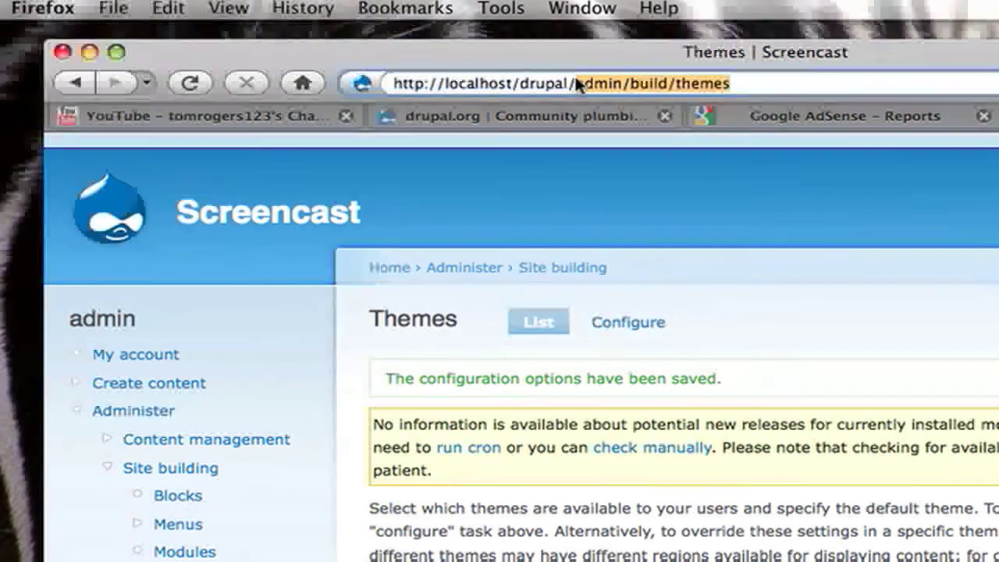
Run localhost/drupal/update.php through Continue and Update so all database updates are attempted
type("http://localhost/drupal/up")
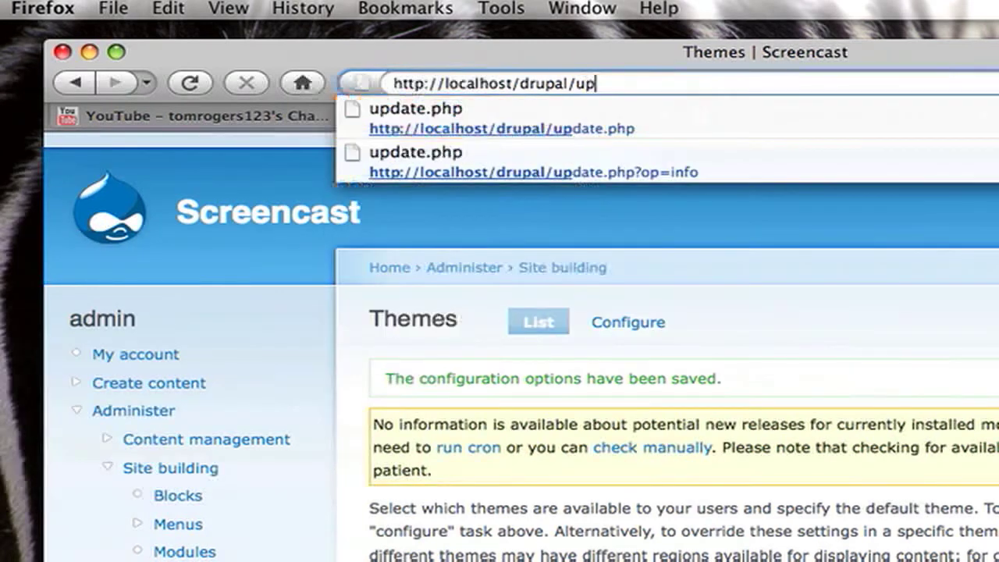
type("d")
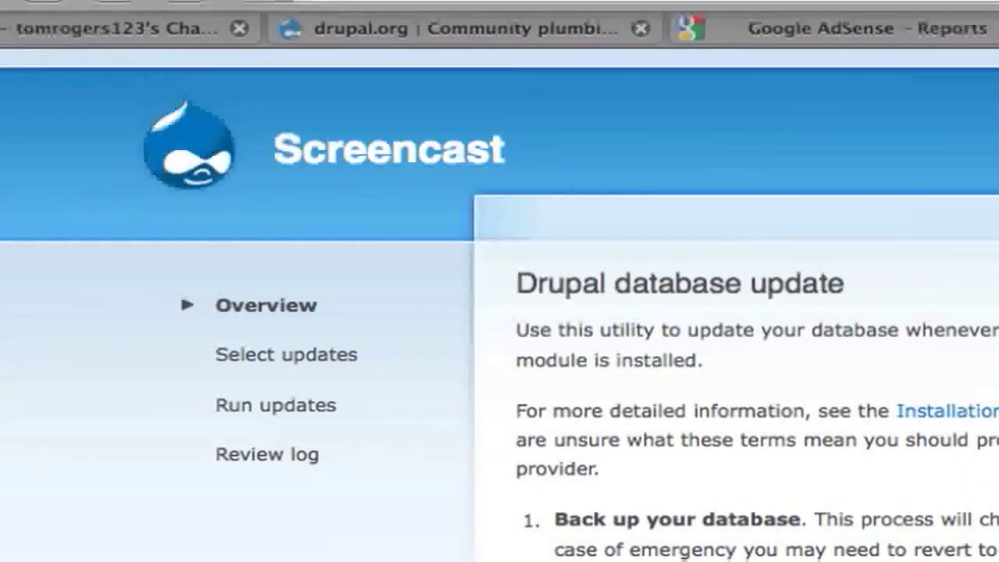
mouse_move(579, 480)
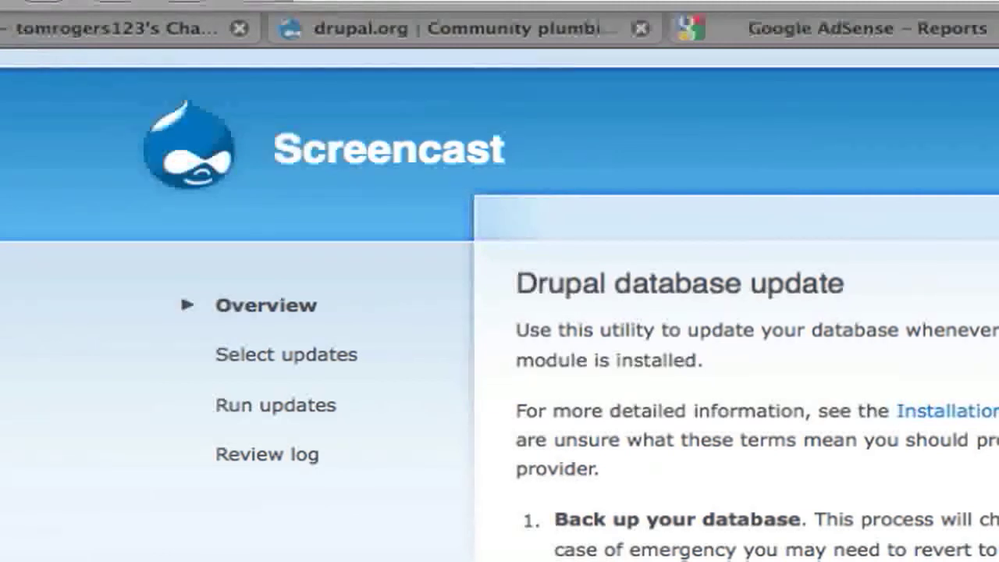
left_click(285, 354)
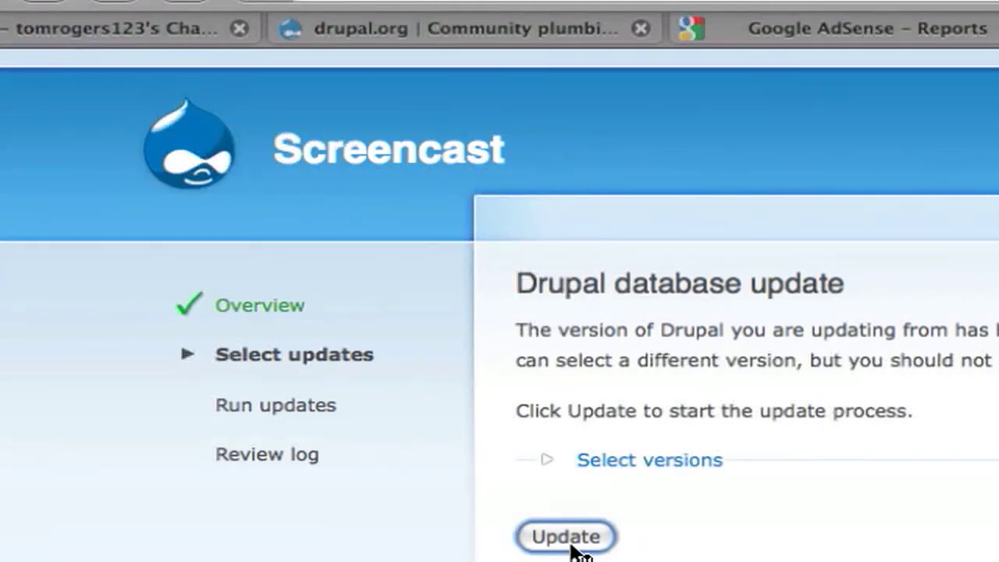
left_click(565, 537)
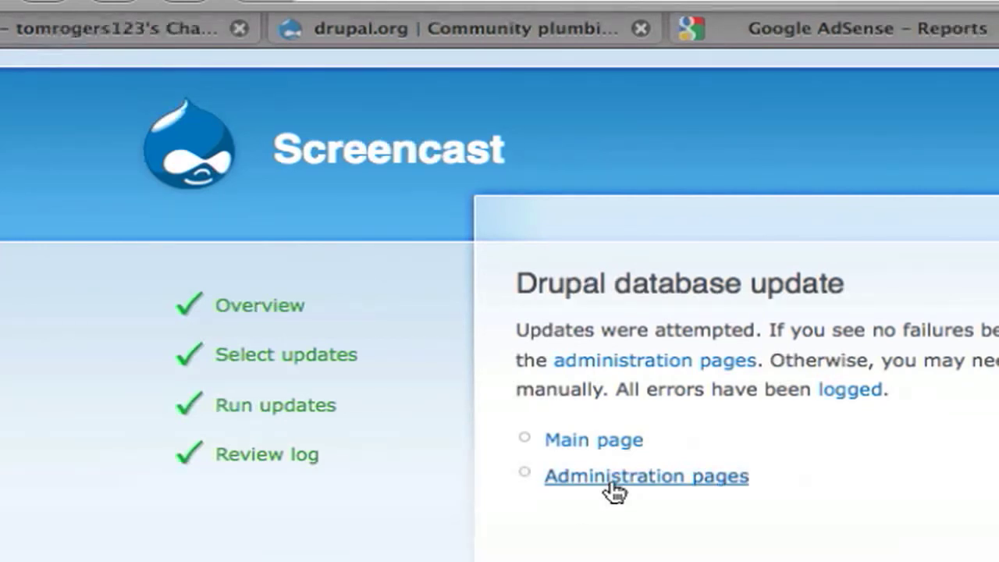
From Administration pages, review the status report showing Drupal 6.9 with updates up to date
left_click(645, 476)
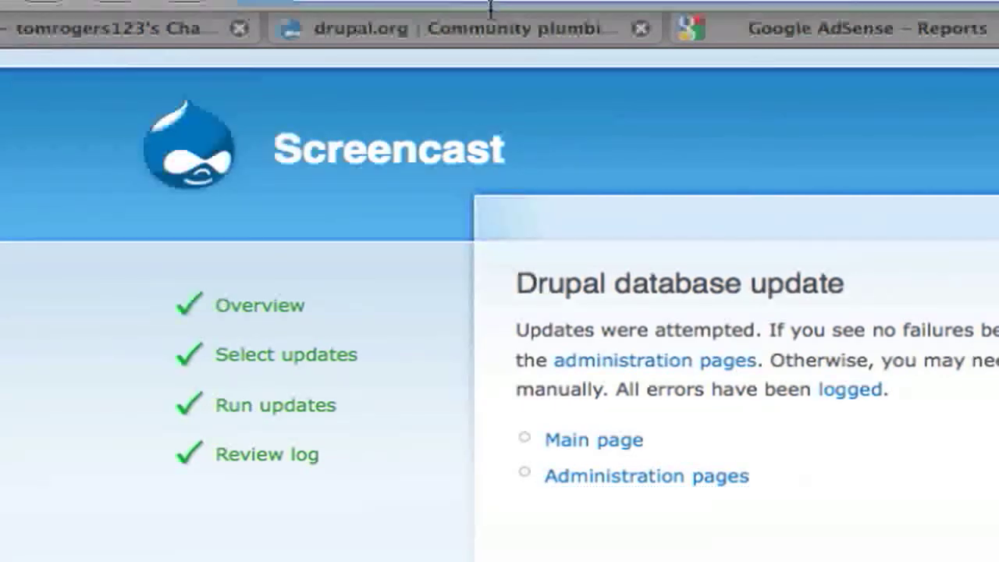
left_click(646, 476)
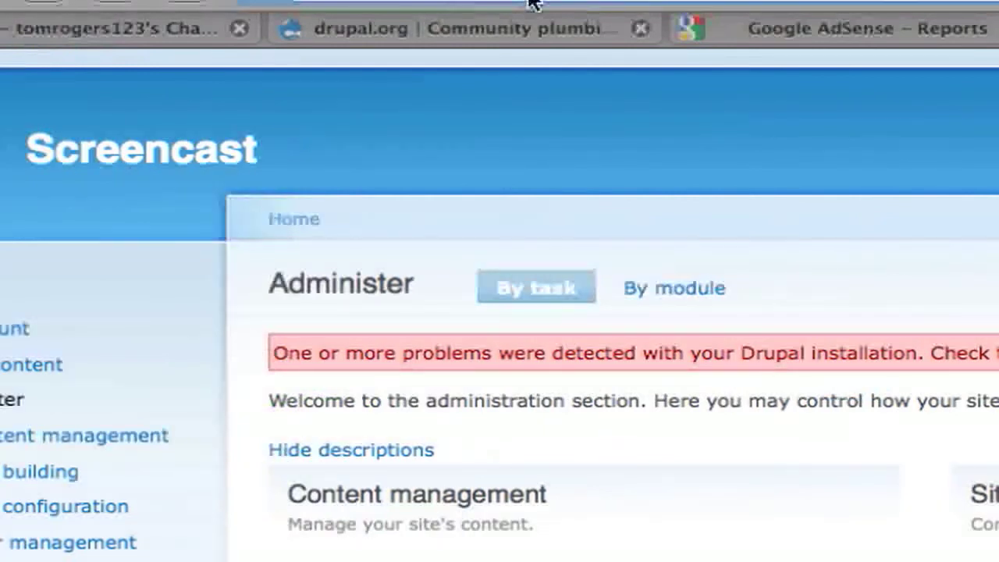
mouse_move(546, 194)
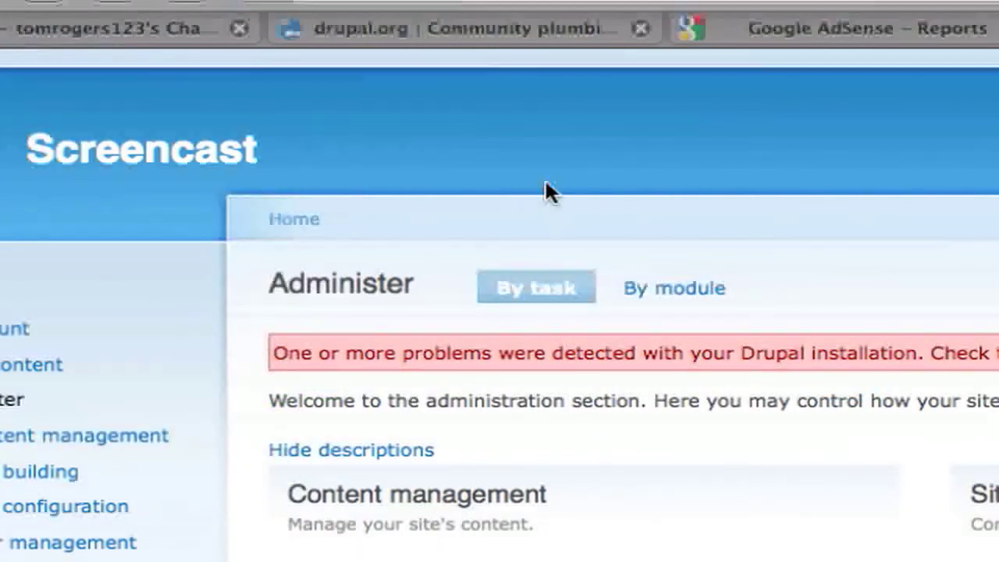
mouse_move(589, 241)
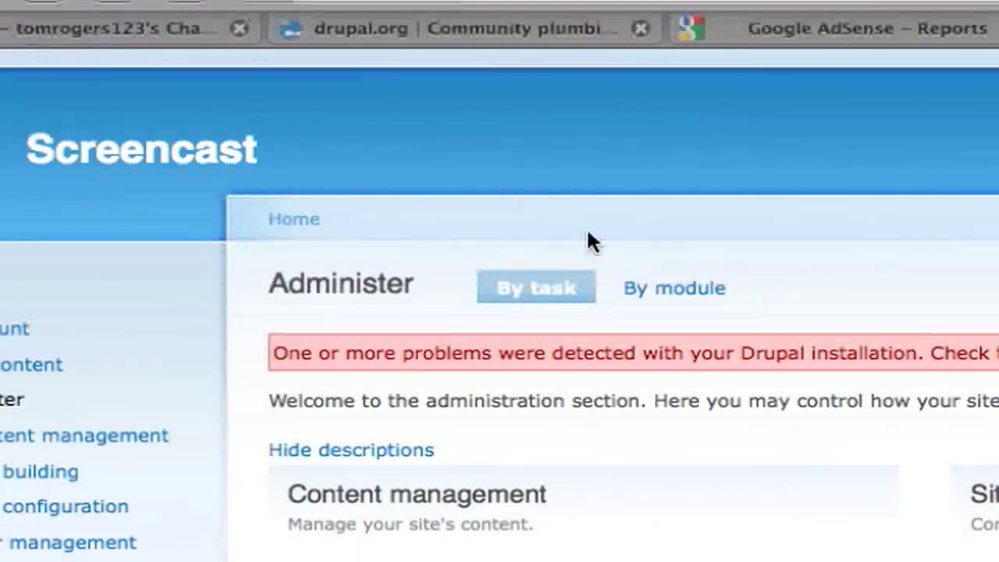
mouse_move(983, 363)
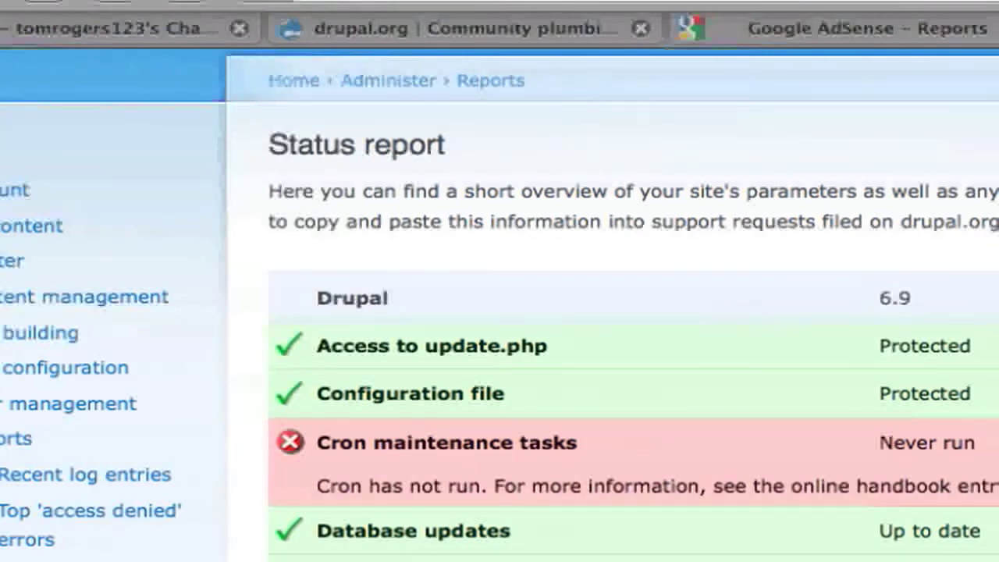
scroll("down", 3)
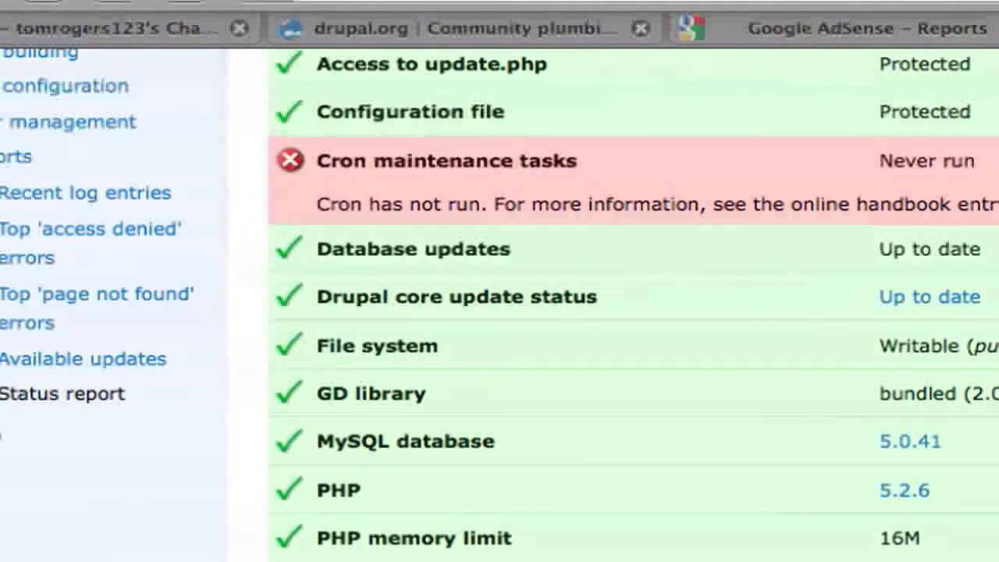
scroll("up", 3)
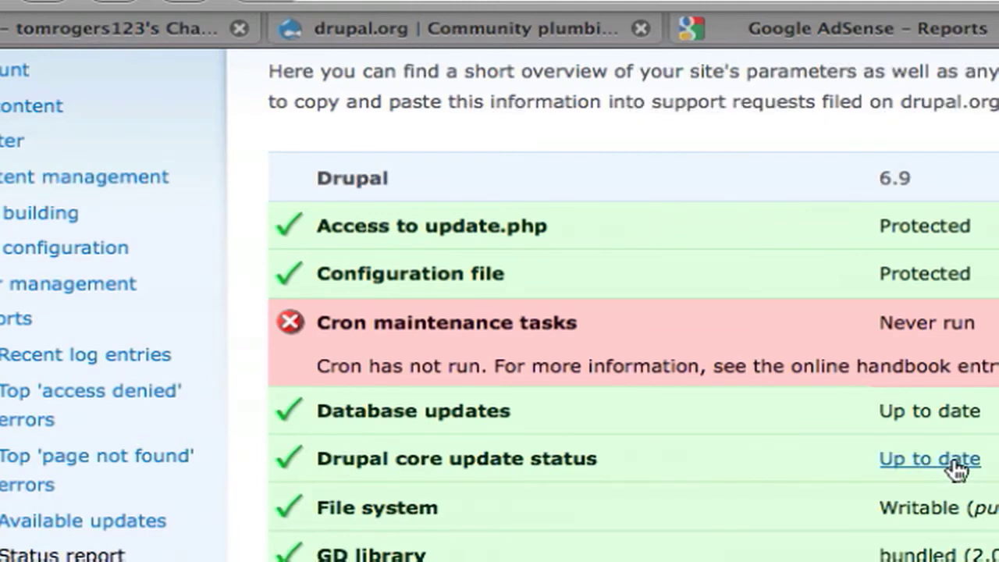
scroll("up", 3)
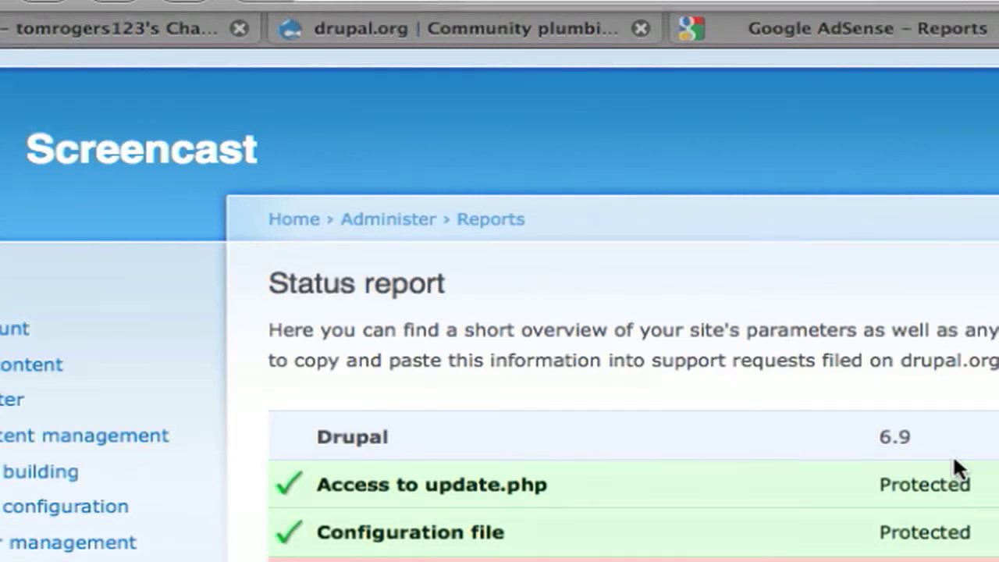
mouse_move(213, 548)
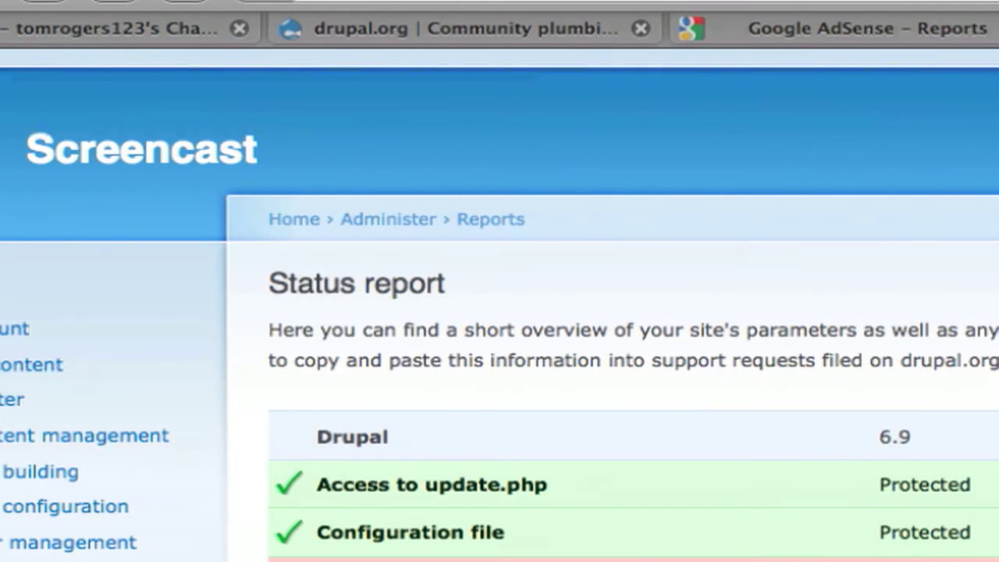
mouse_move(71, 238)
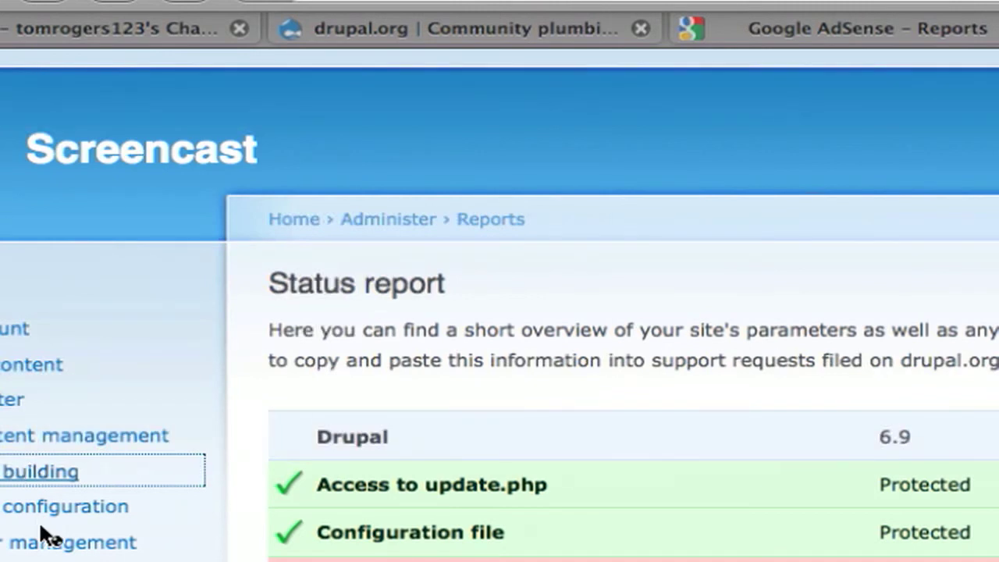
Reach the Themes list under Site building to restore the orange-and-black Screencast theme
left_click(39, 471)
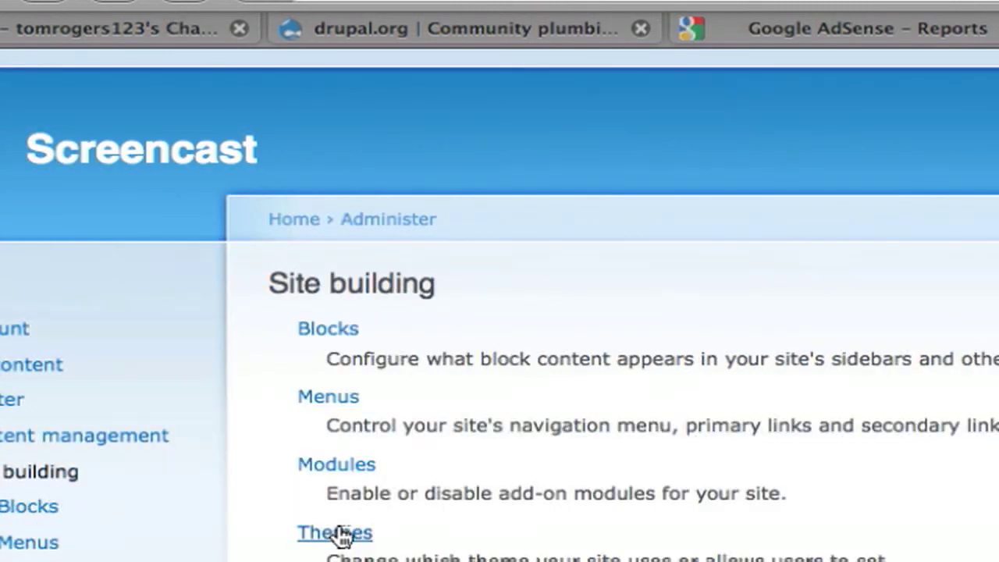
left_click(334, 532)
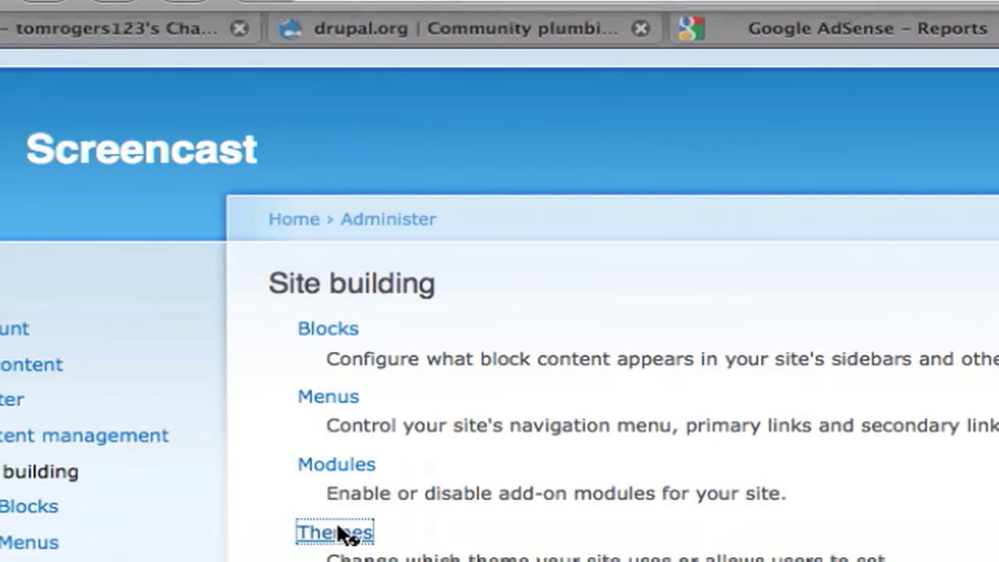
left_click(333, 531)
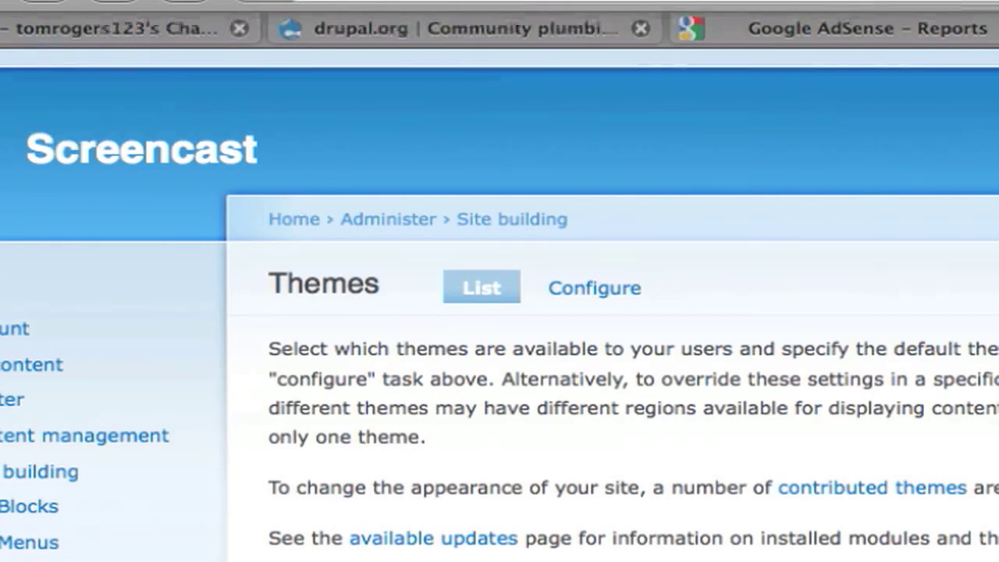
scroll("down", 3)
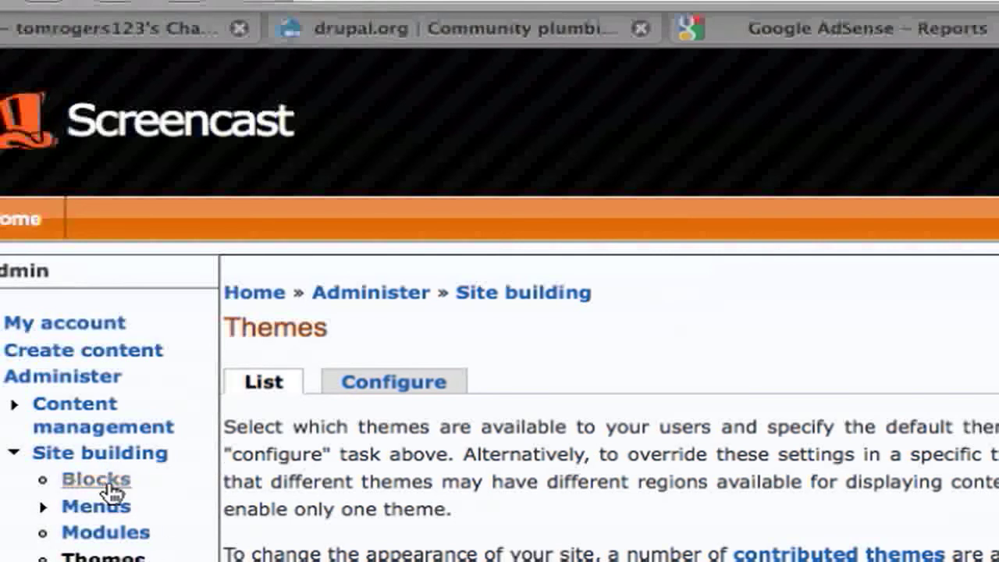
mouse_move(106, 531)
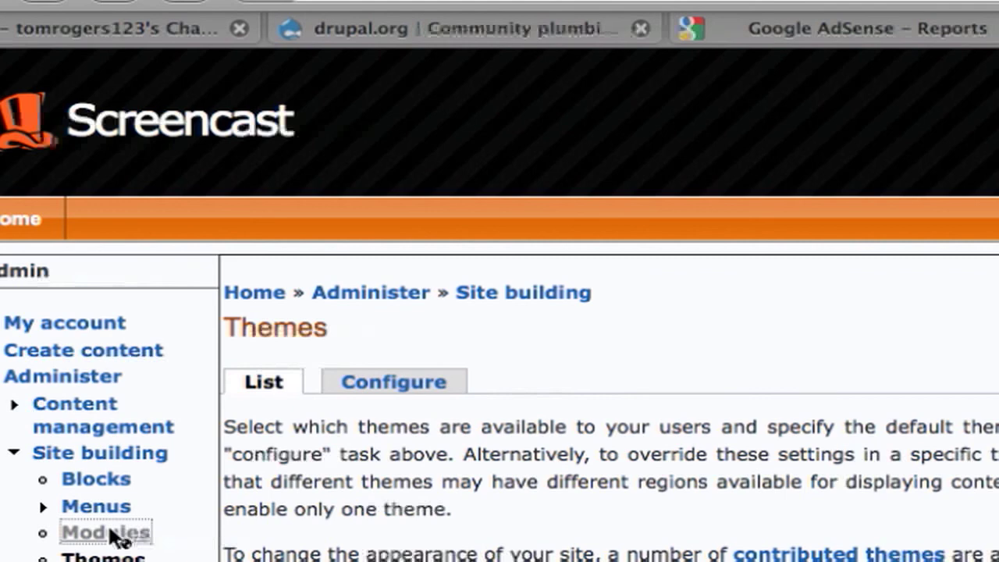
On the Modules page, locate AdSense core and AdSense Injector for re-enabling
left_click(105, 531)
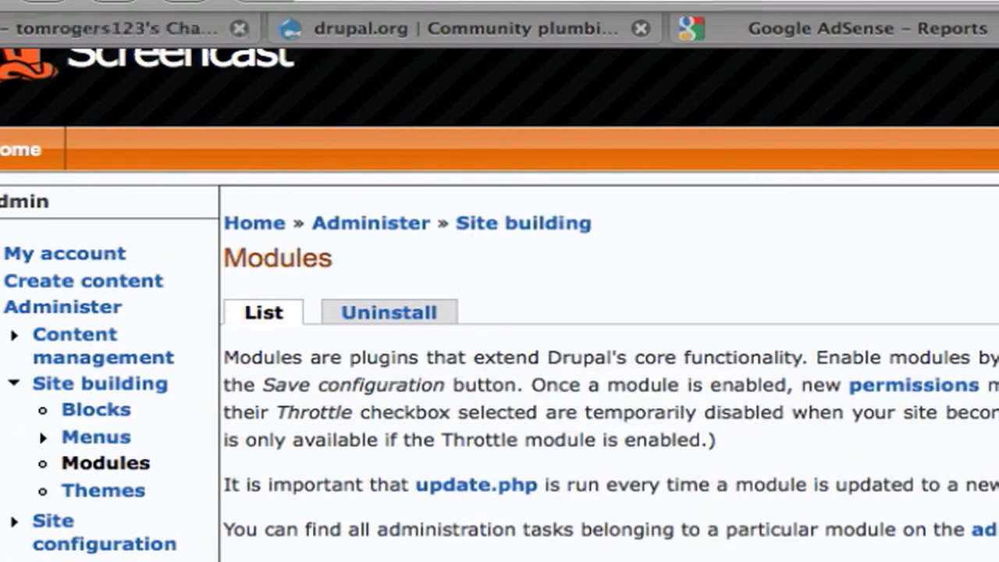
scroll("down", 3)
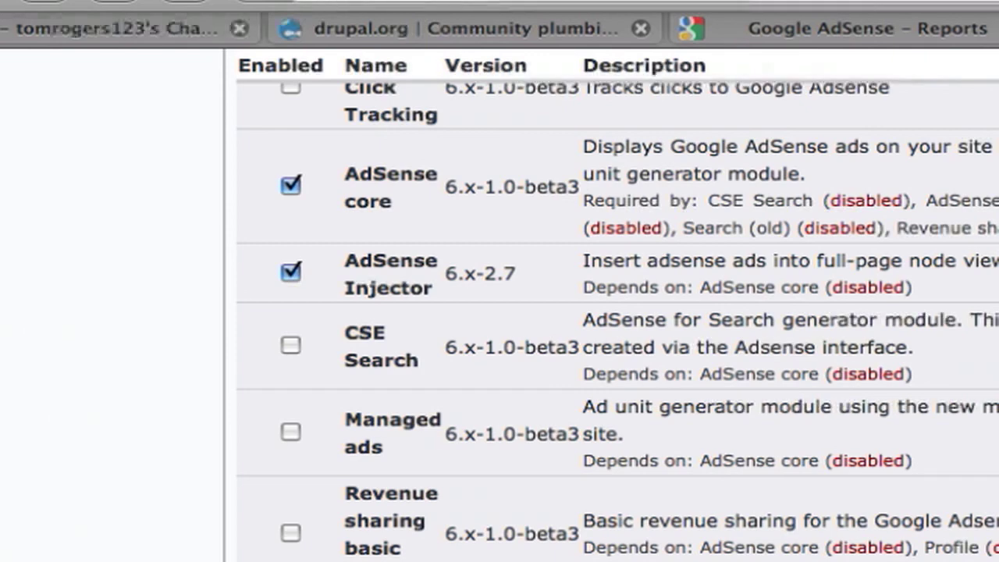
scroll("up", 3)
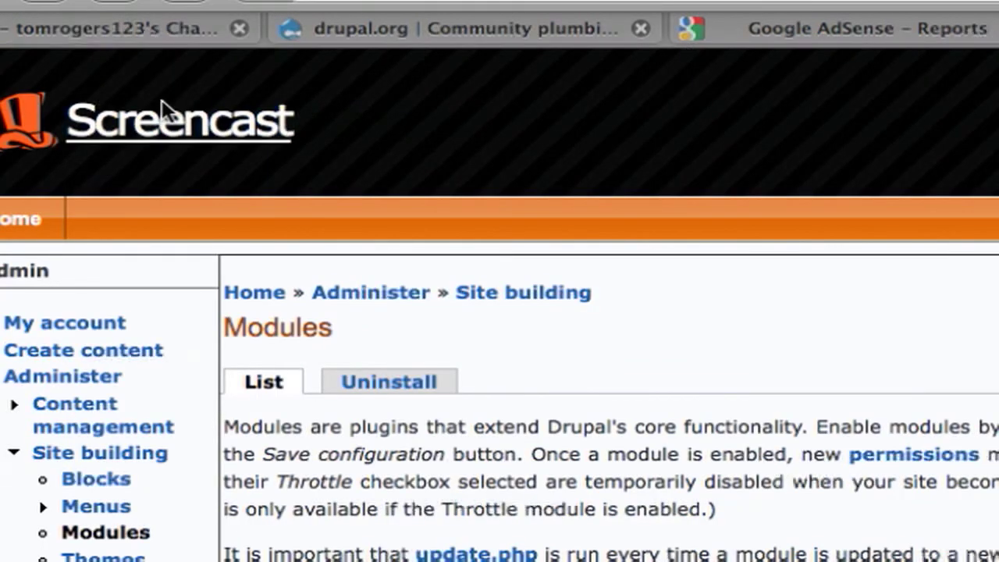
mouse_move(180, 121)
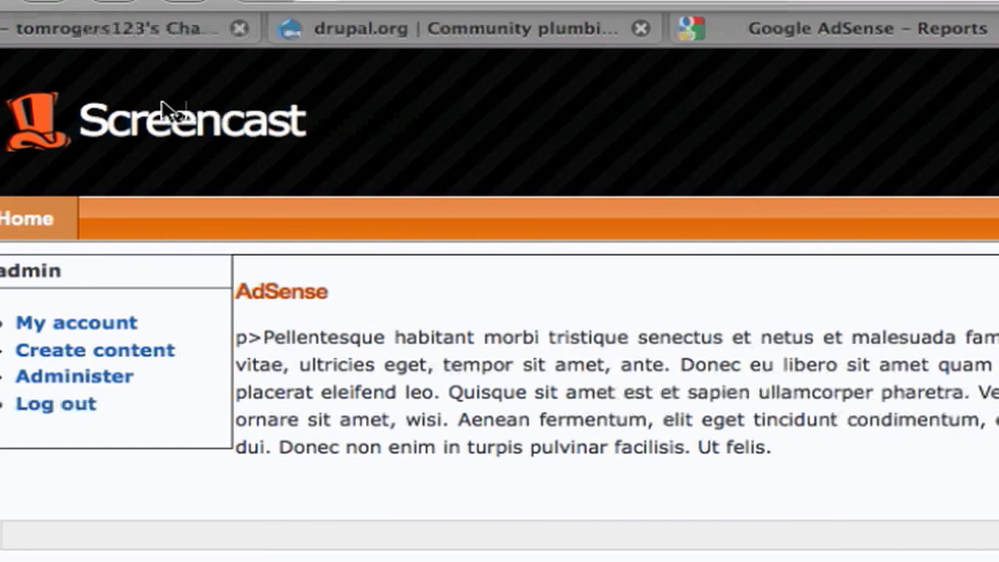
mouse_move(168, 109)
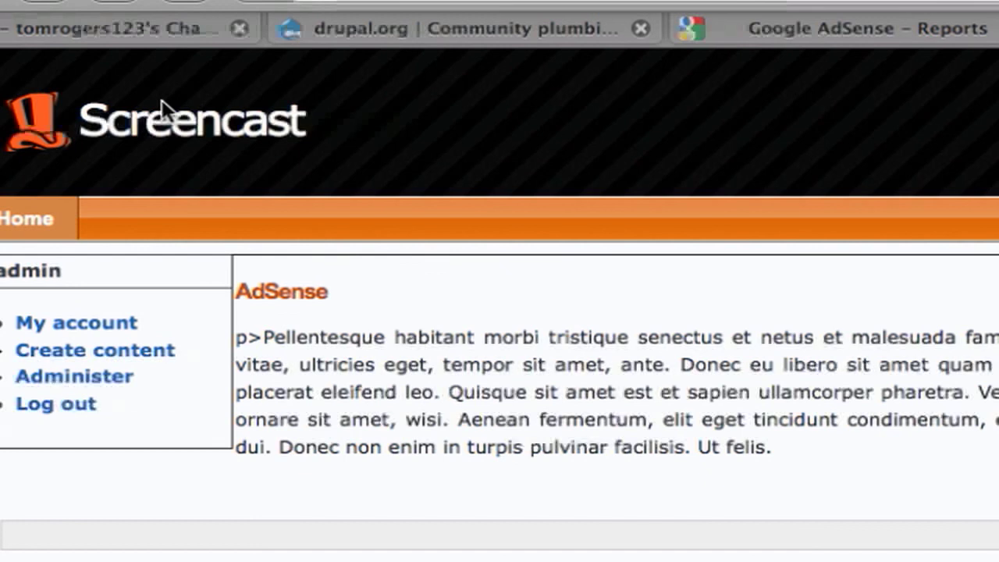
mouse_move(808, 554)
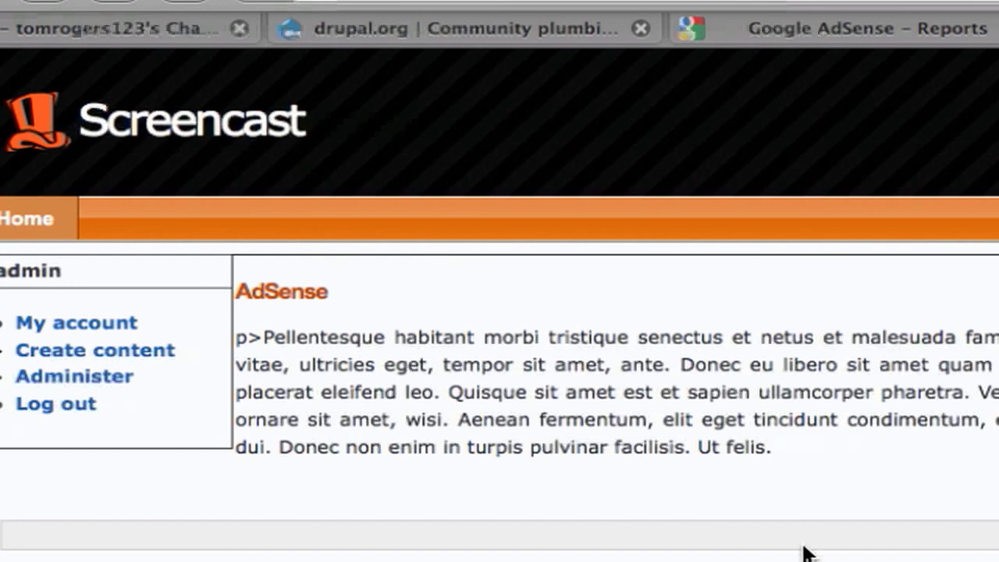